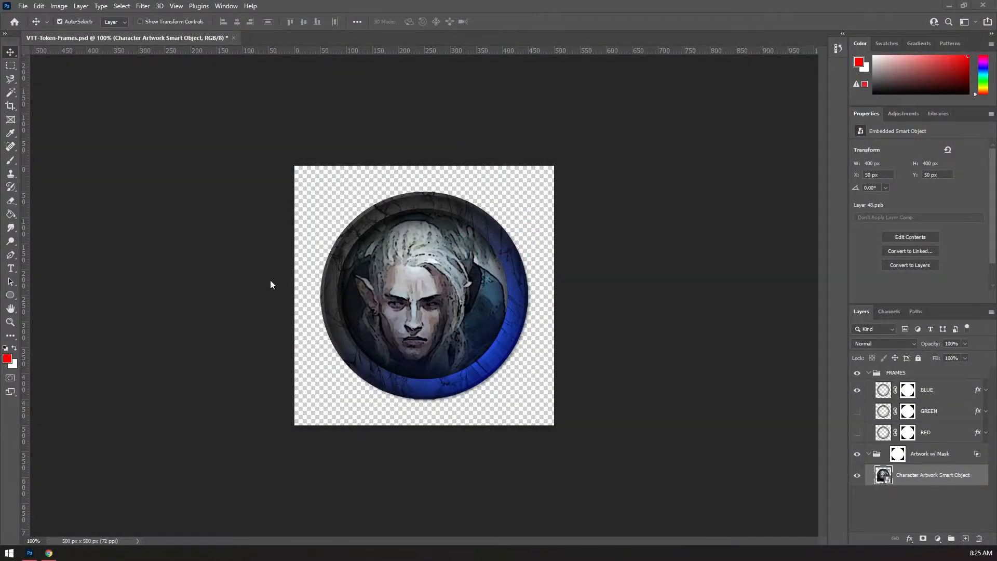
mouse_move(121, 69)
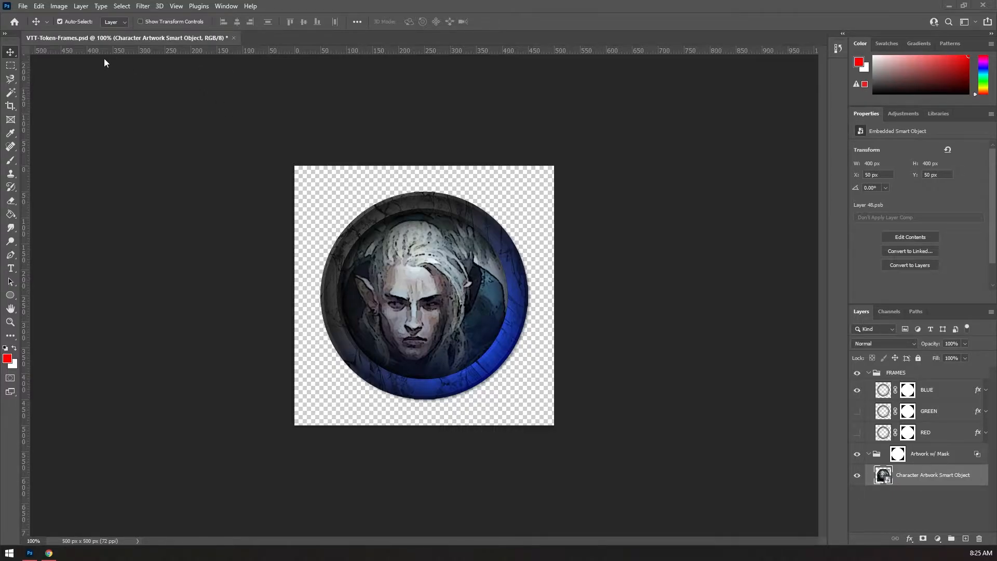
mouse_move(135, 224)
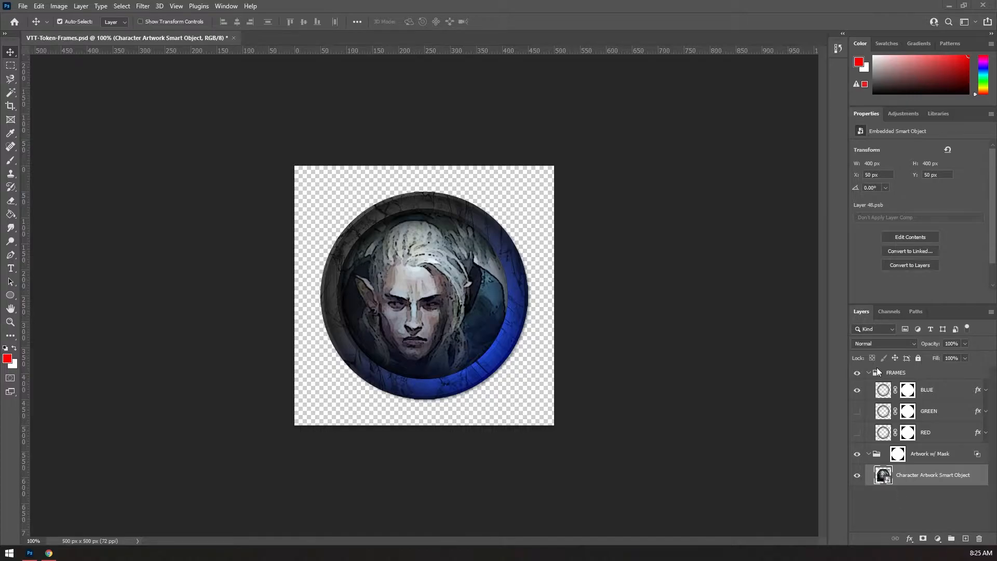
Compare the green ring frame against the blue one in the FRAMES group, keeping blue
click(868, 372)
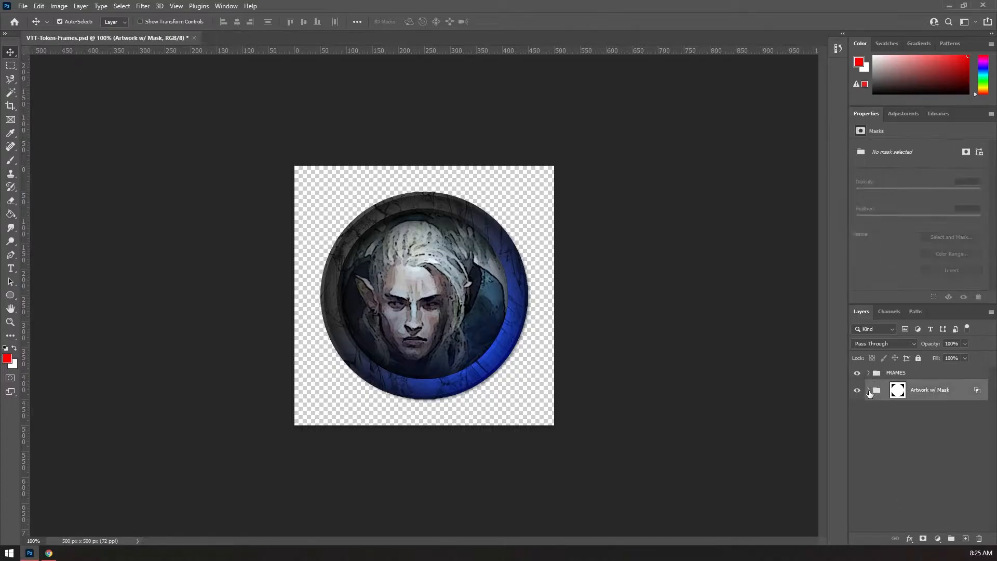
click(897, 373)
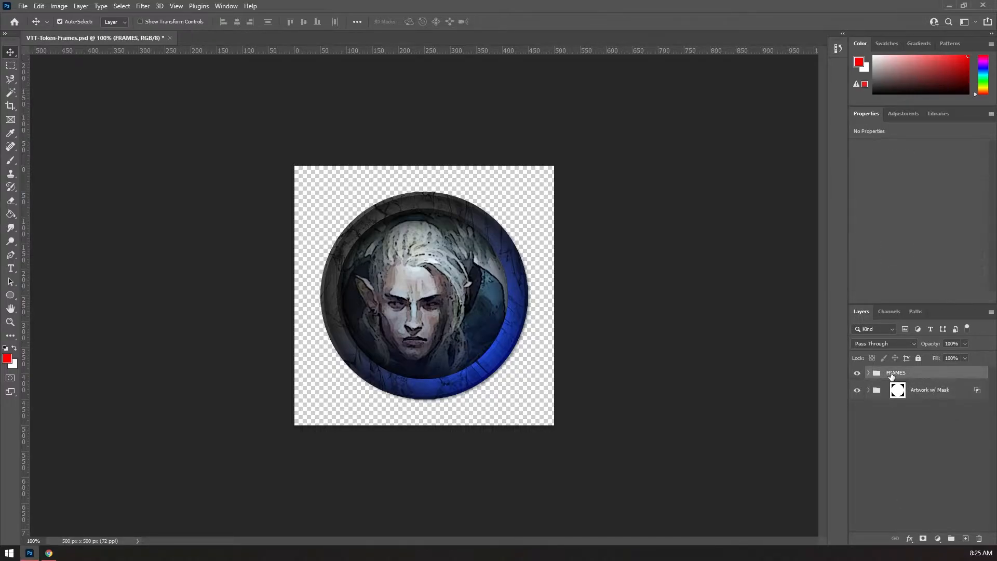
click(868, 373)
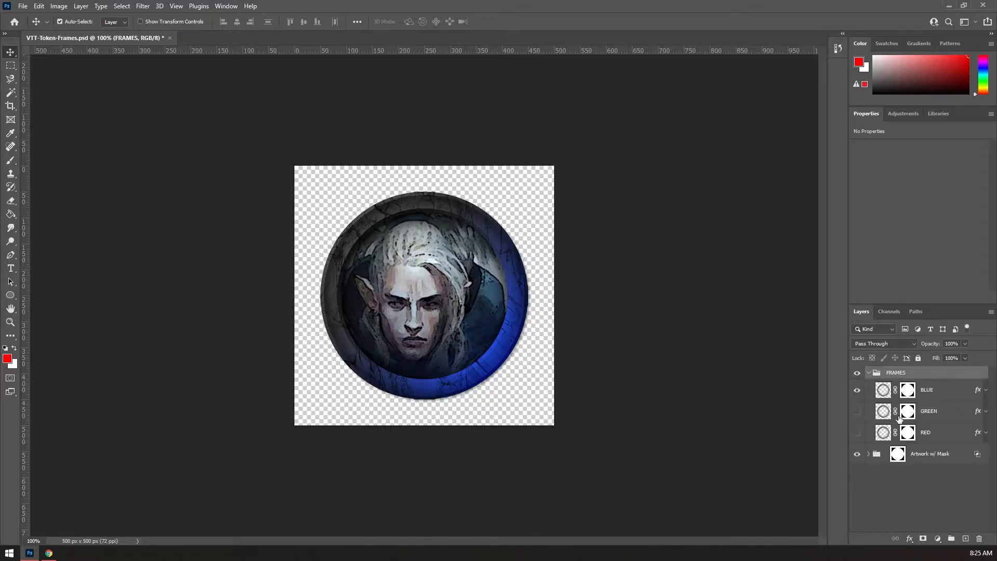
mouse_move(926, 444)
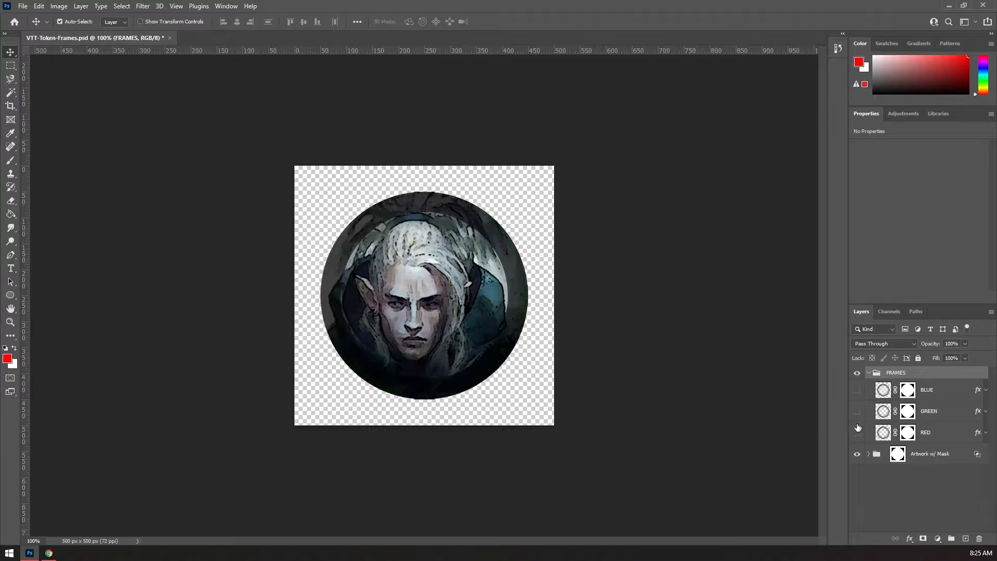
click(857, 411)
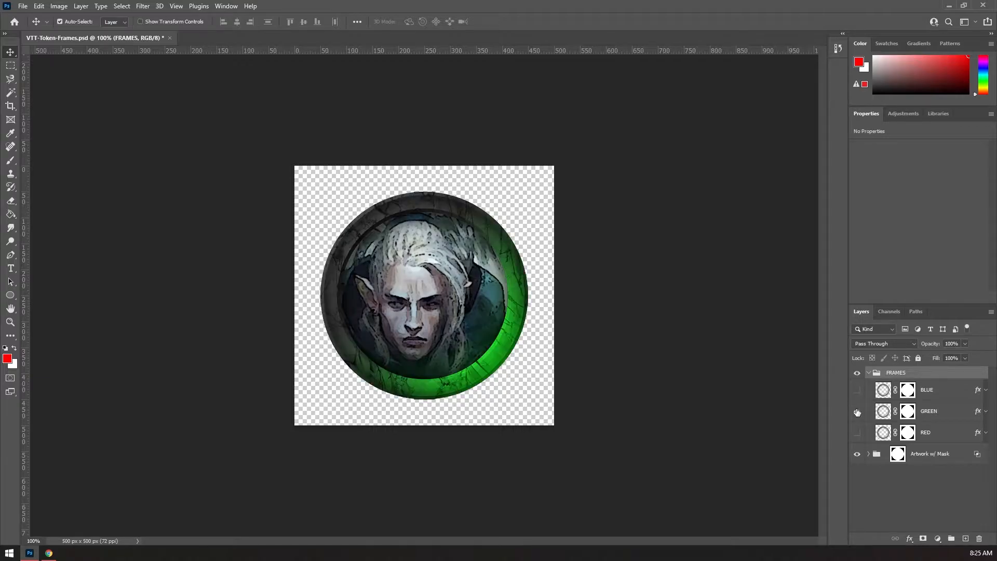
click(857, 389)
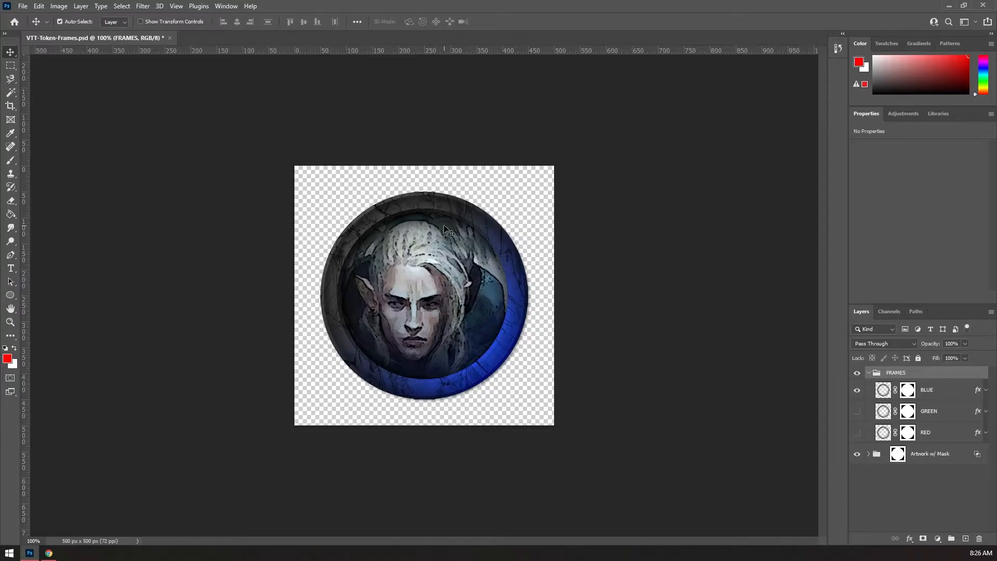
mouse_move(108, 354)
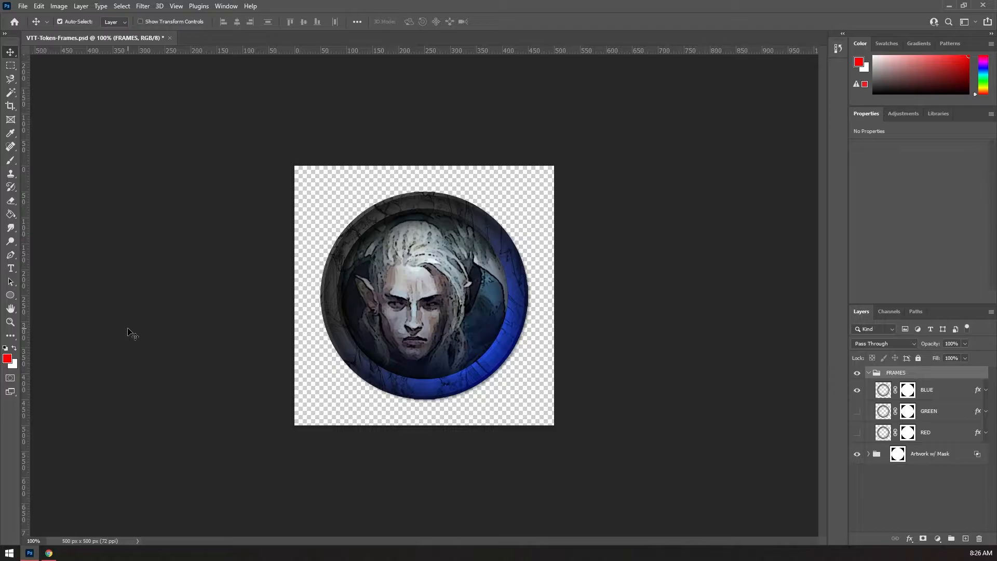
mouse_move(69, 341)
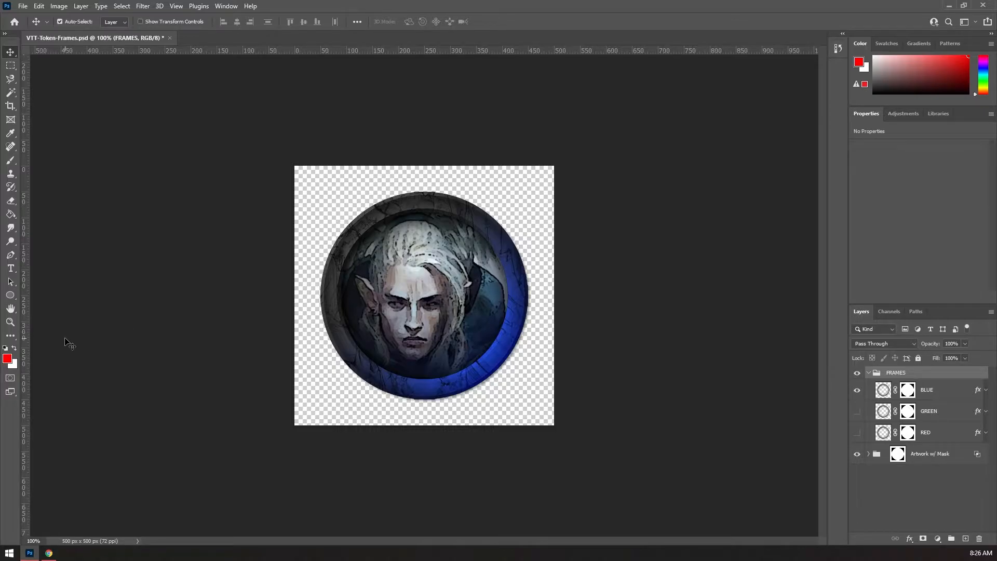
mouse_move(352, 353)
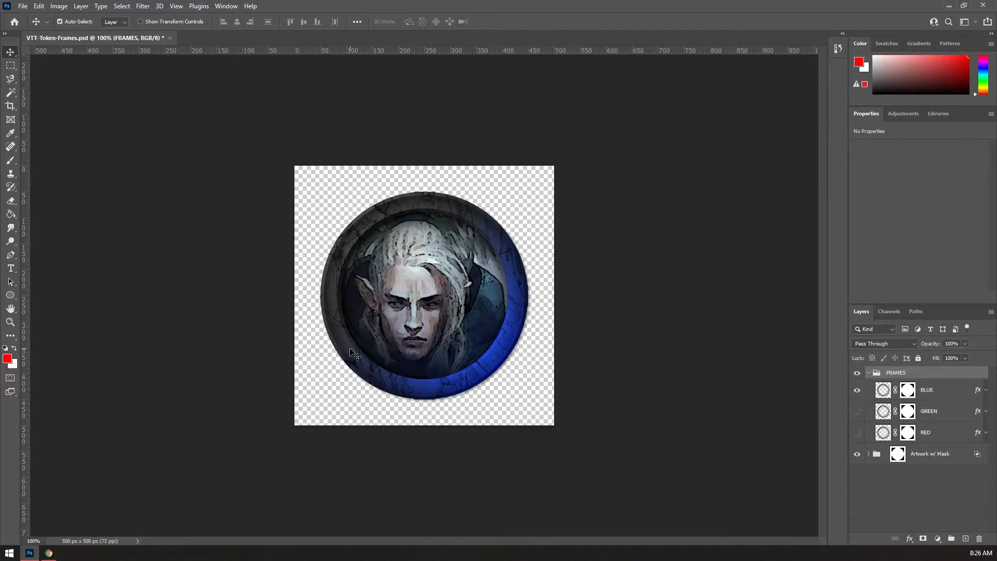
mouse_move(378, 372)
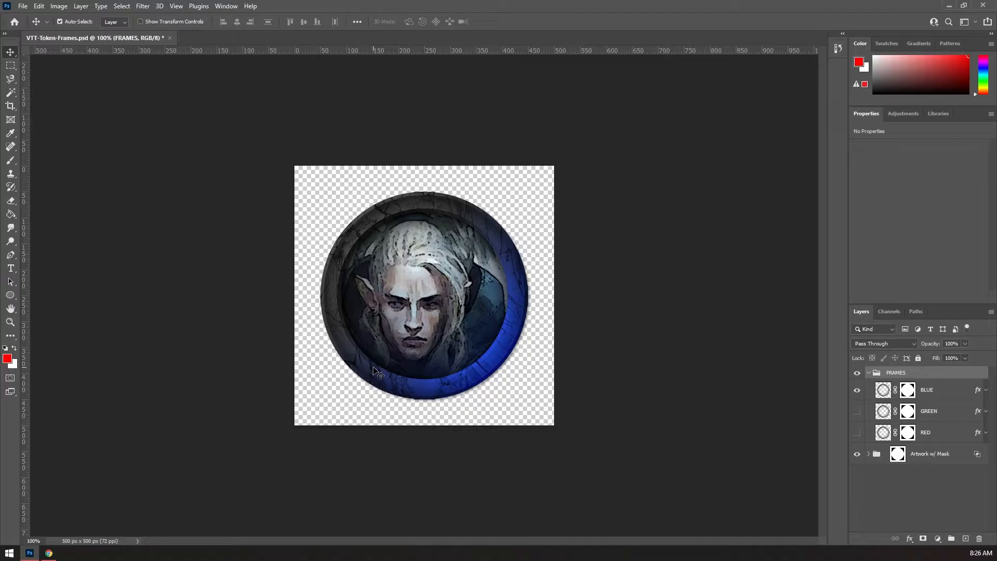
mouse_move(451, 185)
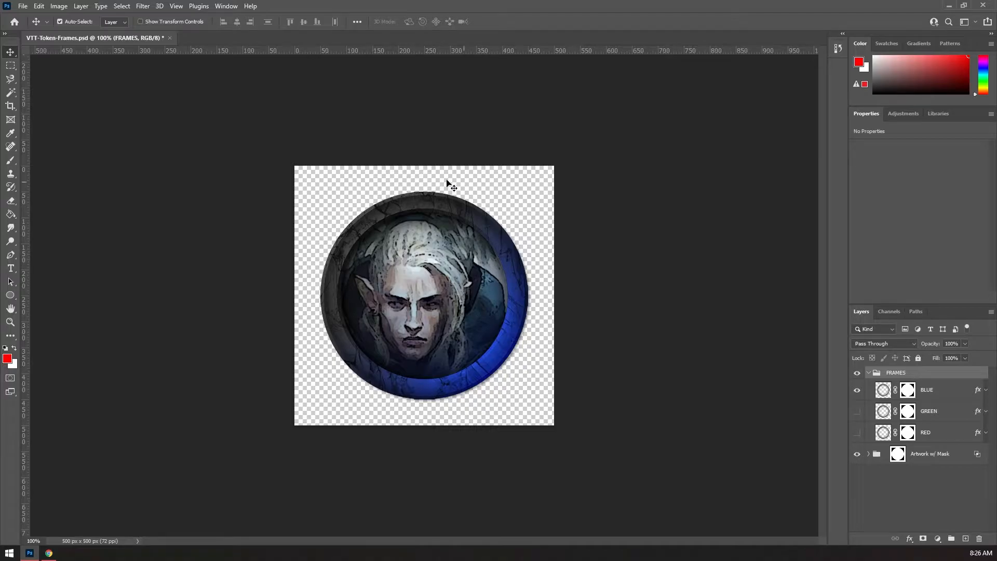
mouse_move(344, 353)
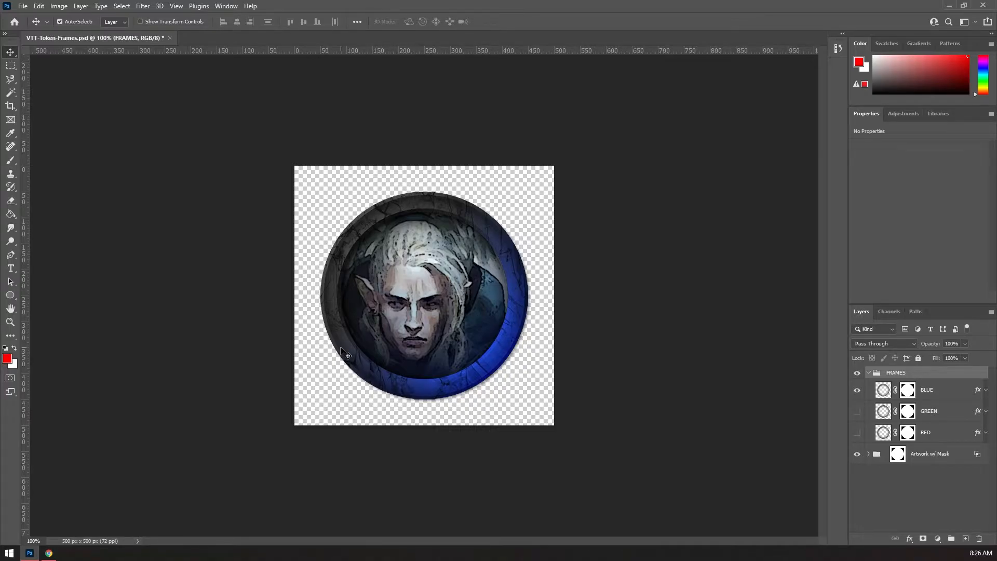
Hide the character artwork so only the empty blue stone ring remains
click(858, 432)
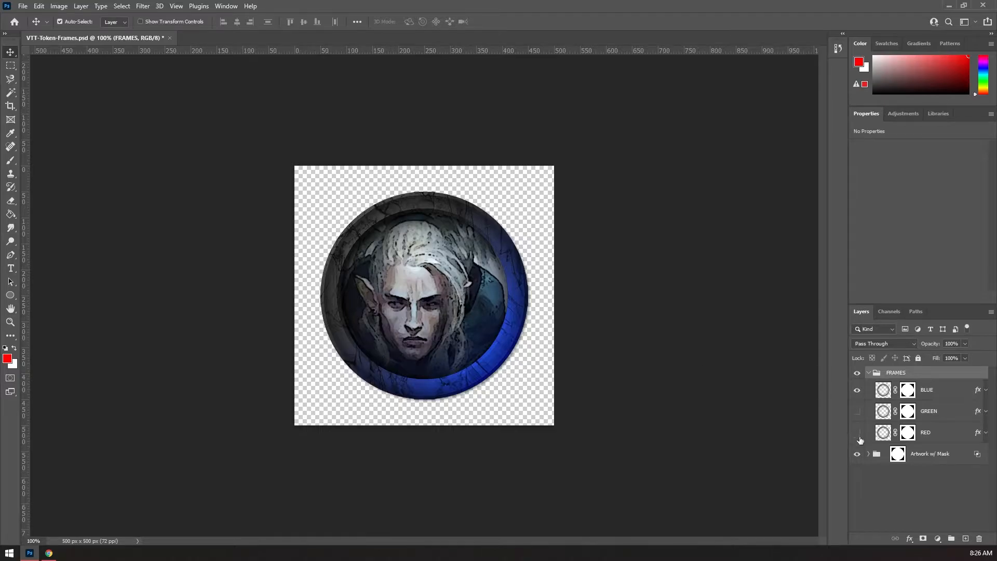
click(857, 454)
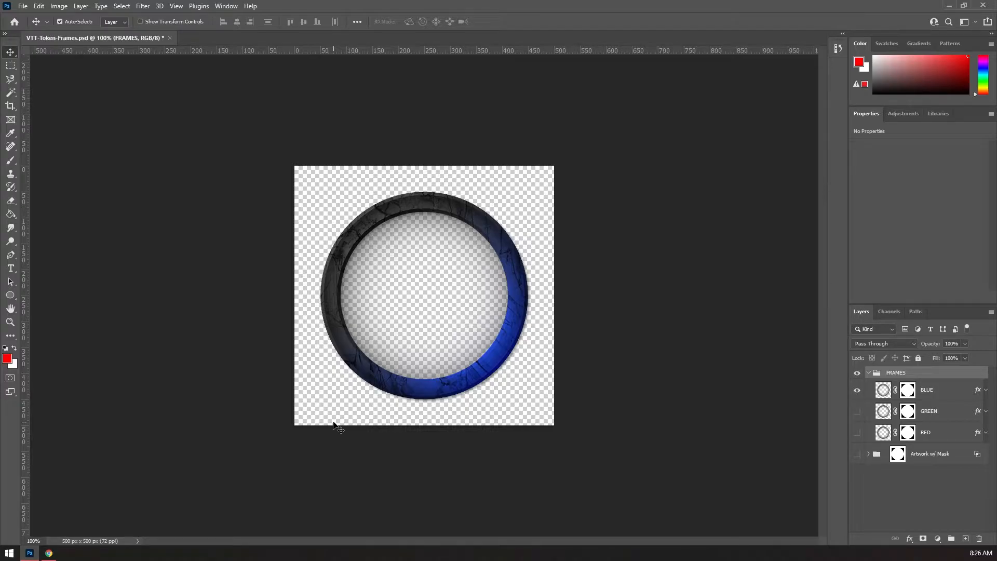
mouse_move(330, 422)
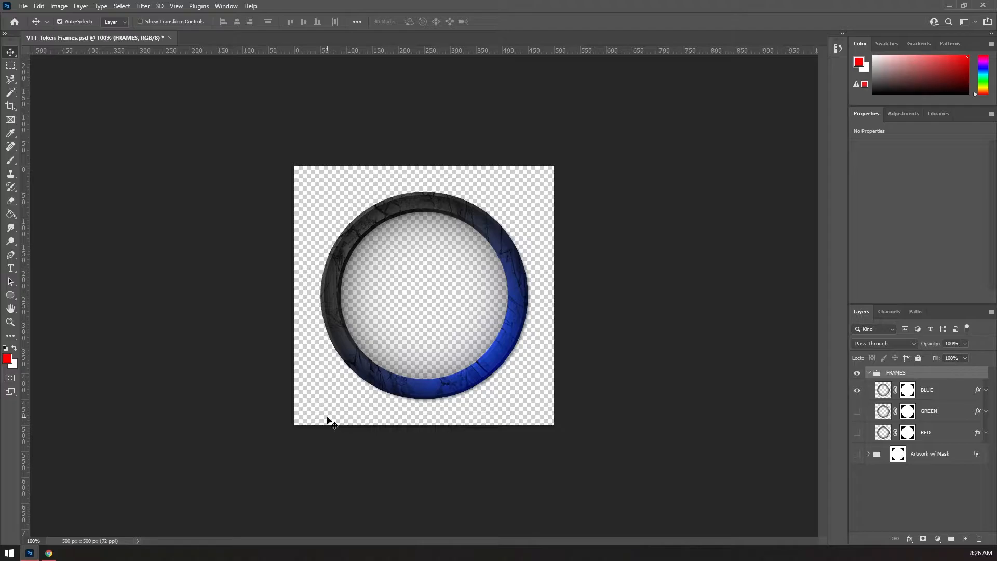
mouse_move(324, 181)
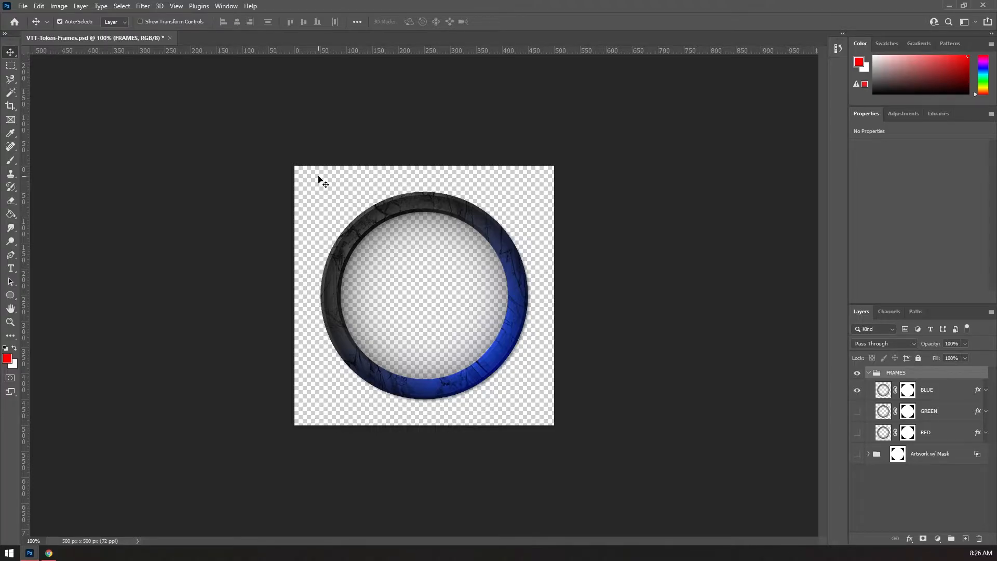
mouse_move(568, 268)
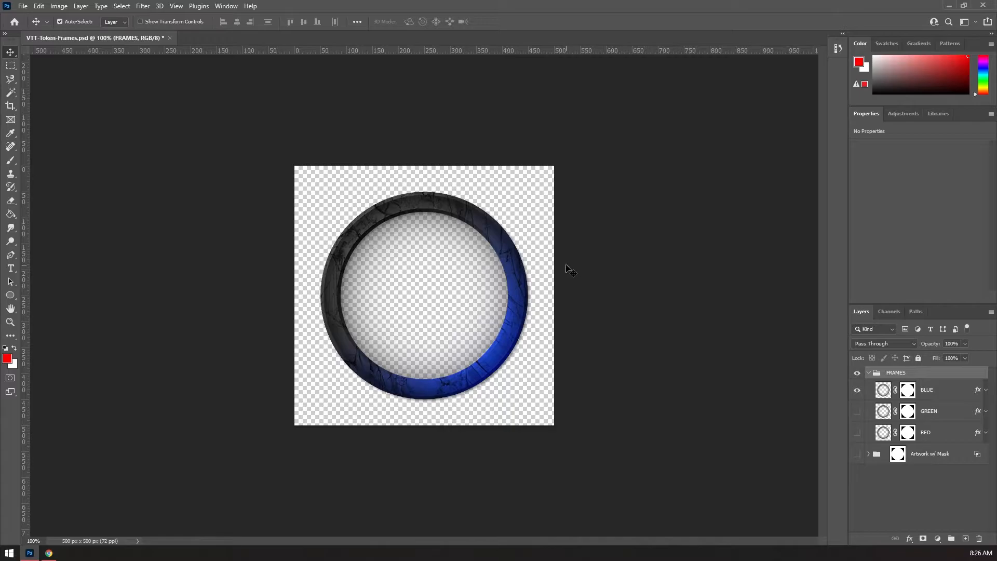
mouse_move(454, 194)
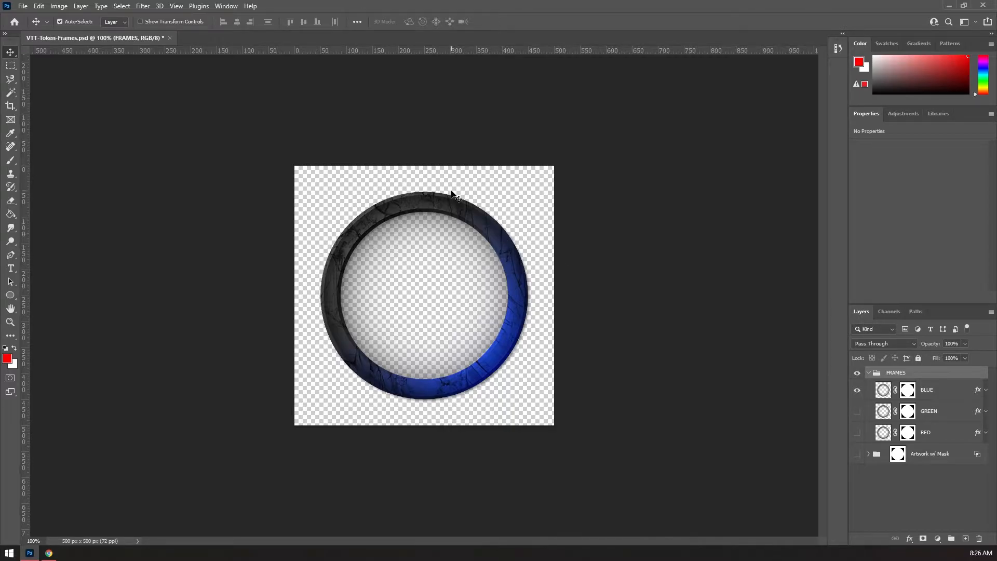
mouse_move(373, 437)
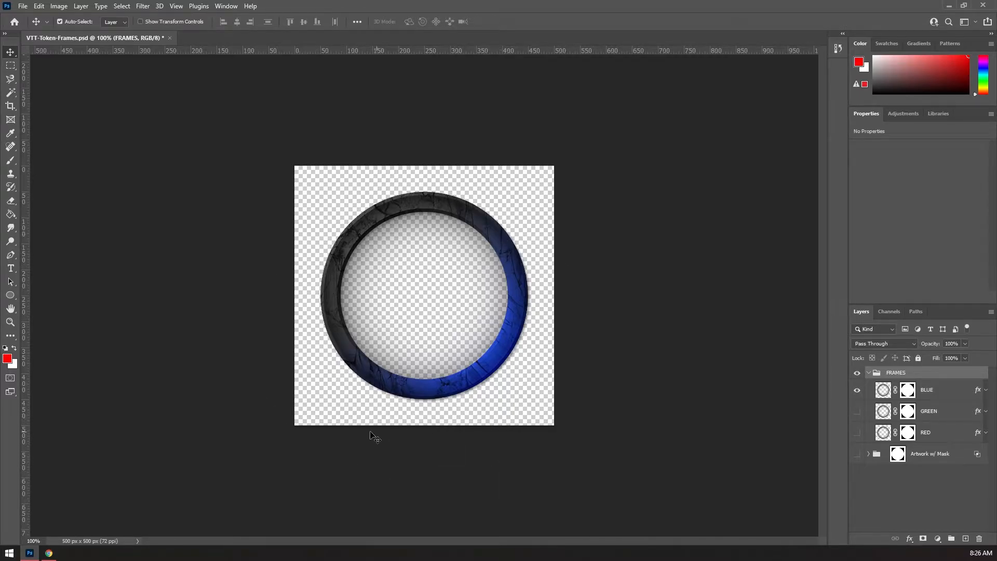
mouse_move(261, 426)
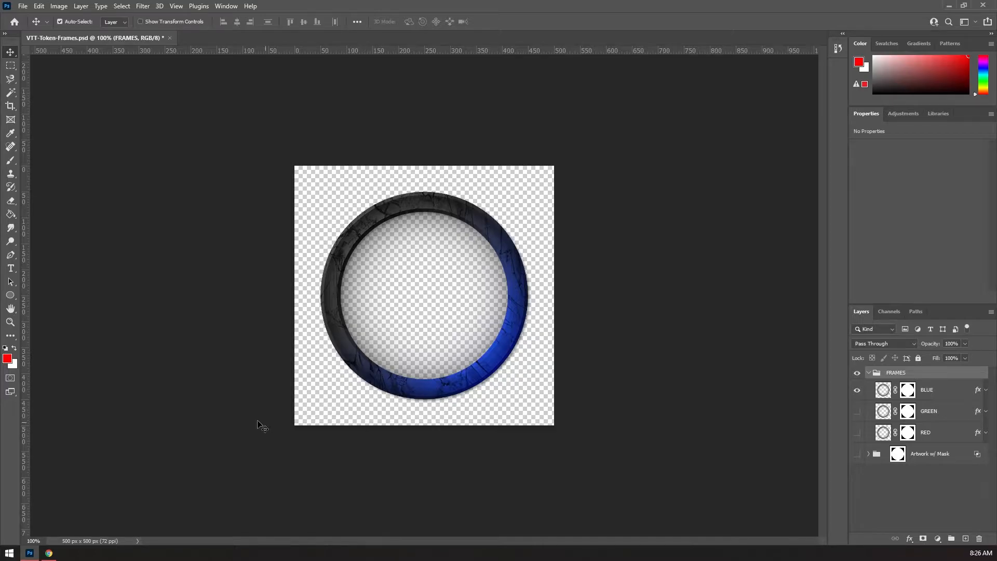
mouse_move(227, 406)
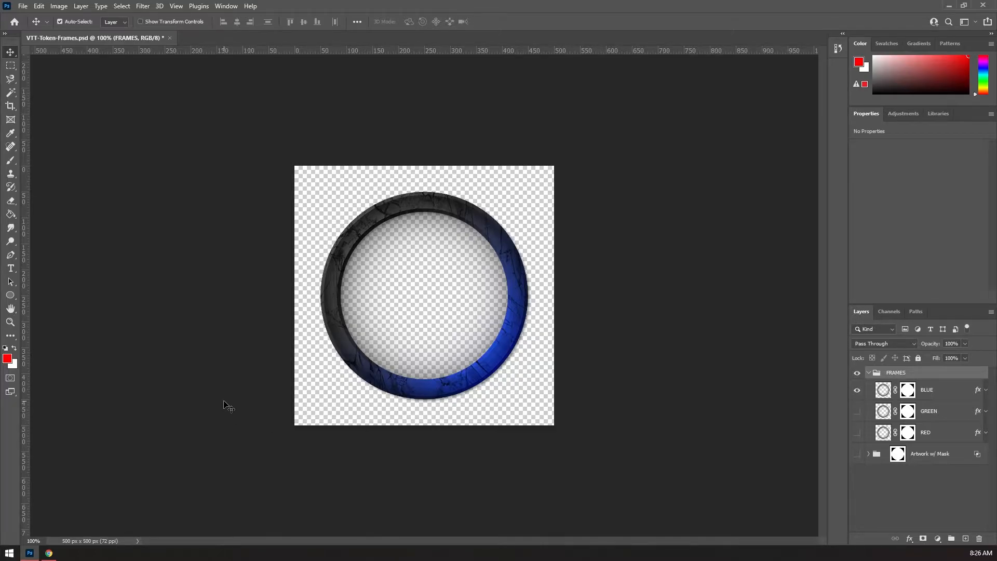
mouse_move(419, 384)
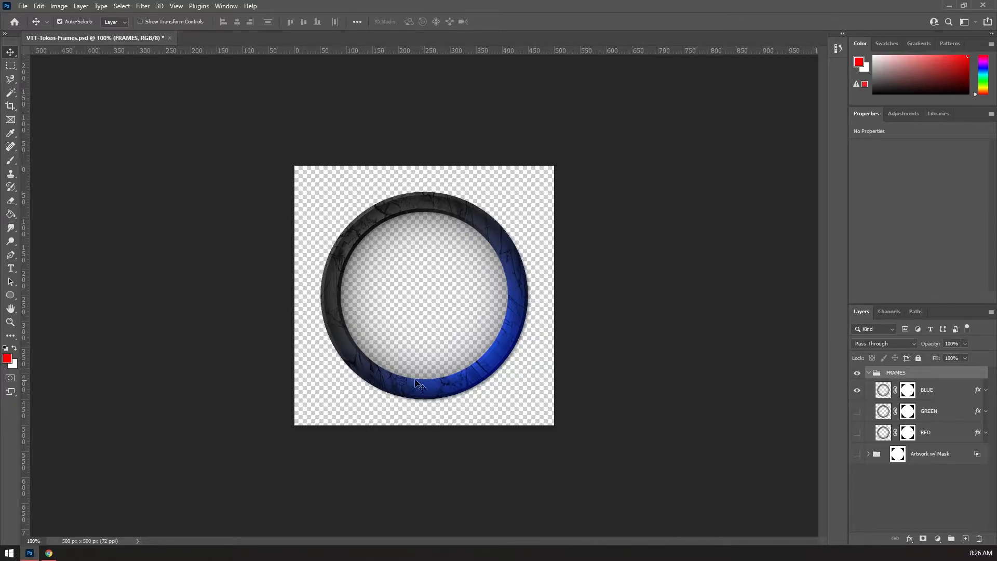
mouse_move(555, 449)
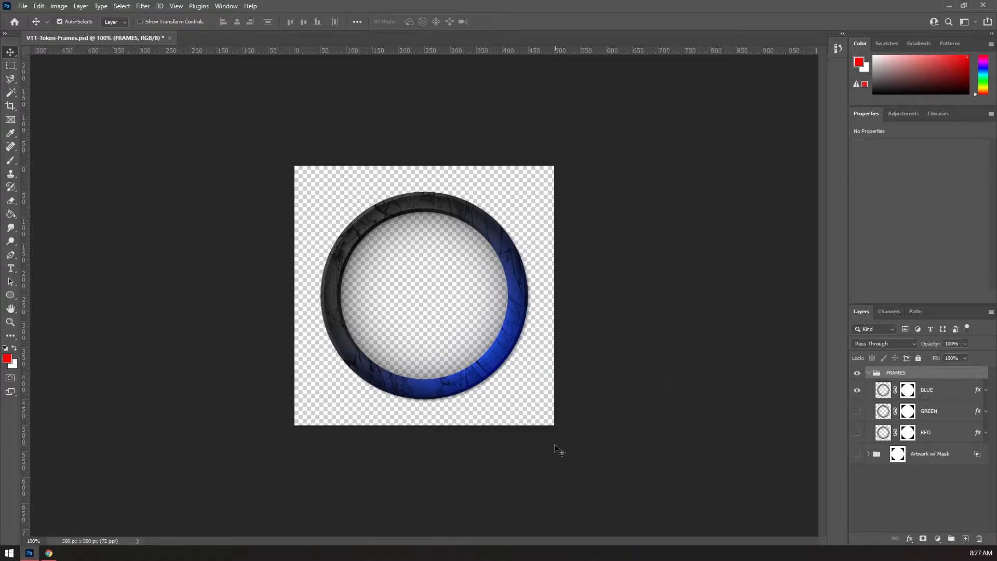
mouse_move(523, 367)
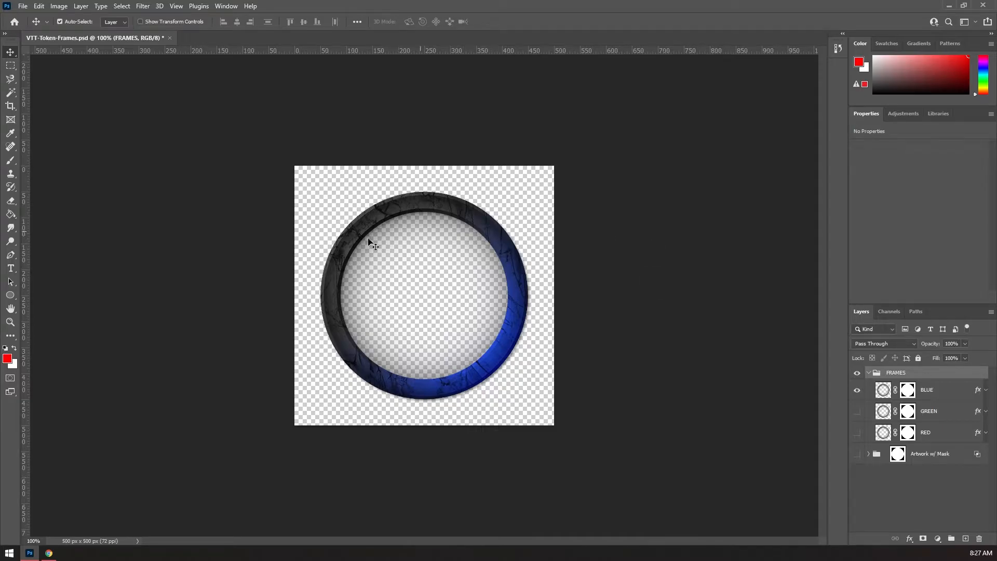
mouse_move(591, 443)
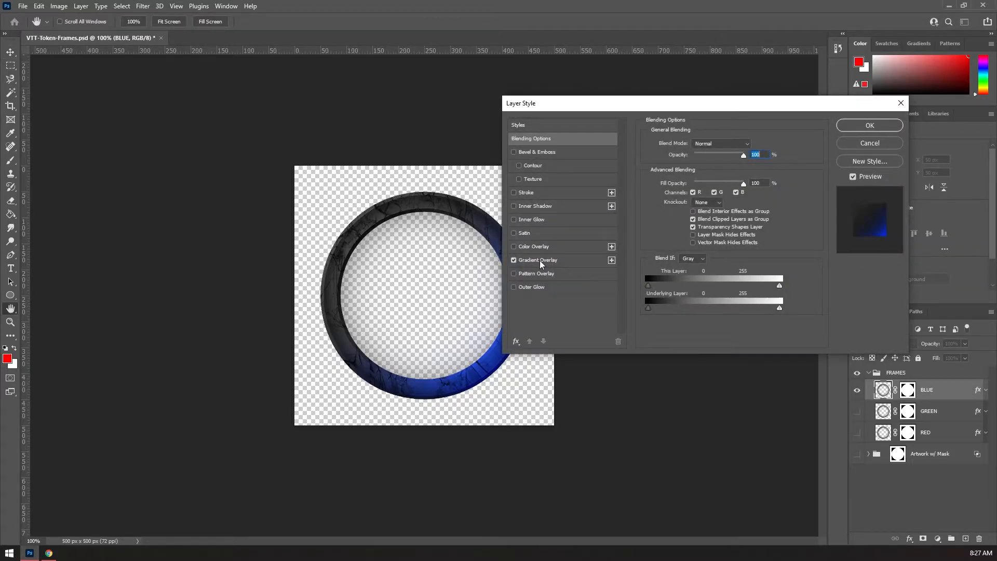
Preview a purple tint on the Gradient Overlay's blue stop, then cancel and keep the blue
click(538, 260)
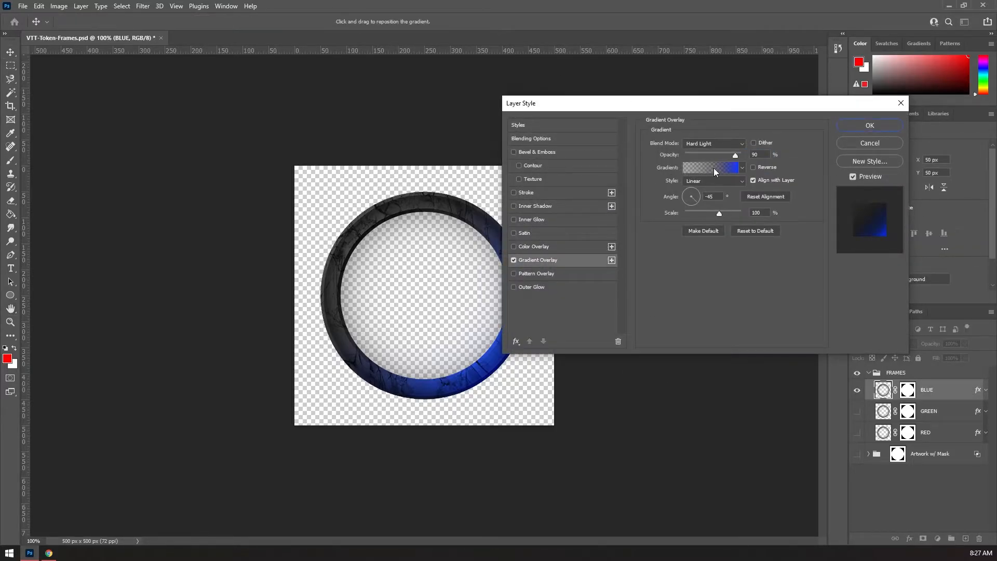
click(713, 167)
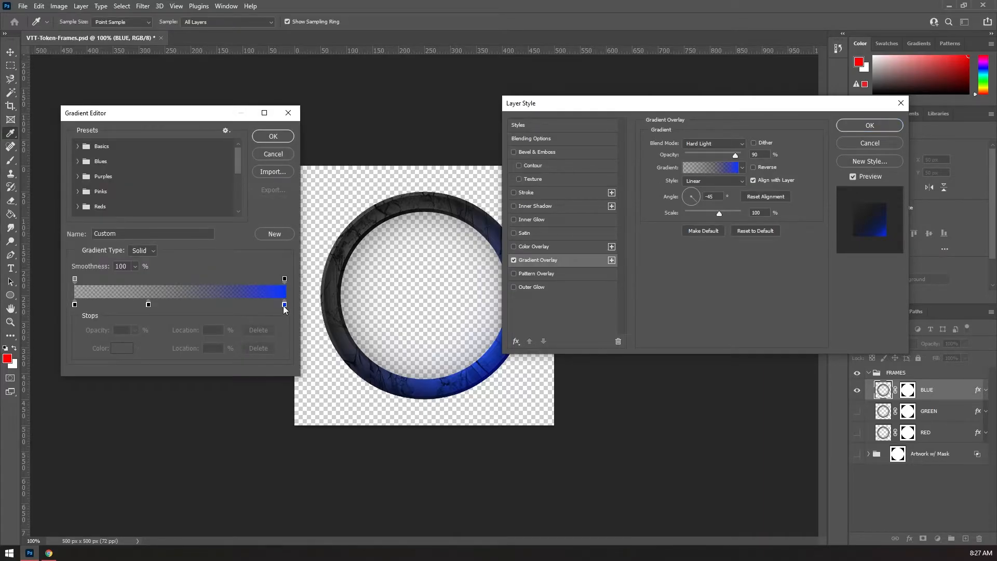
click(284, 305)
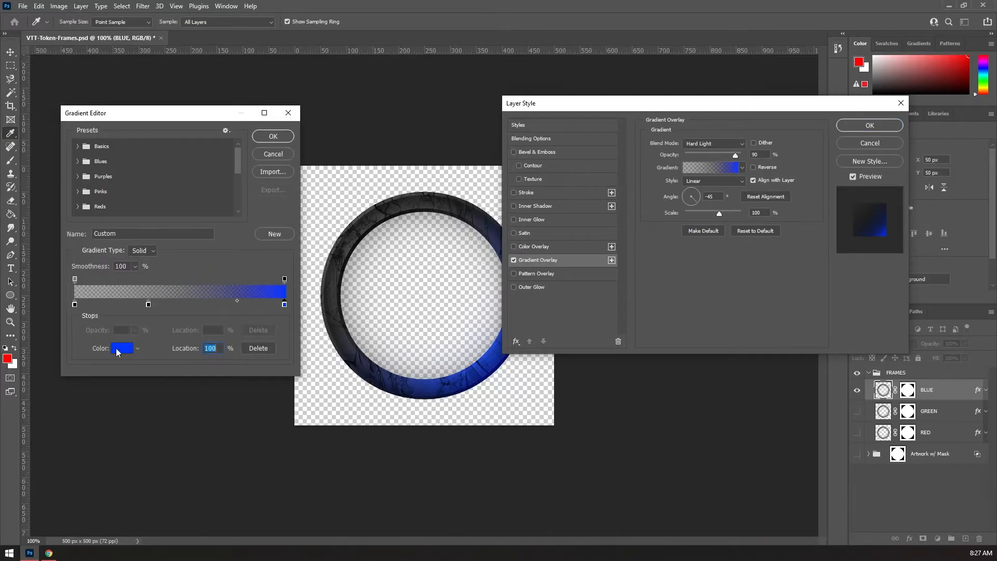
click(122, 348)
text(c000ff)
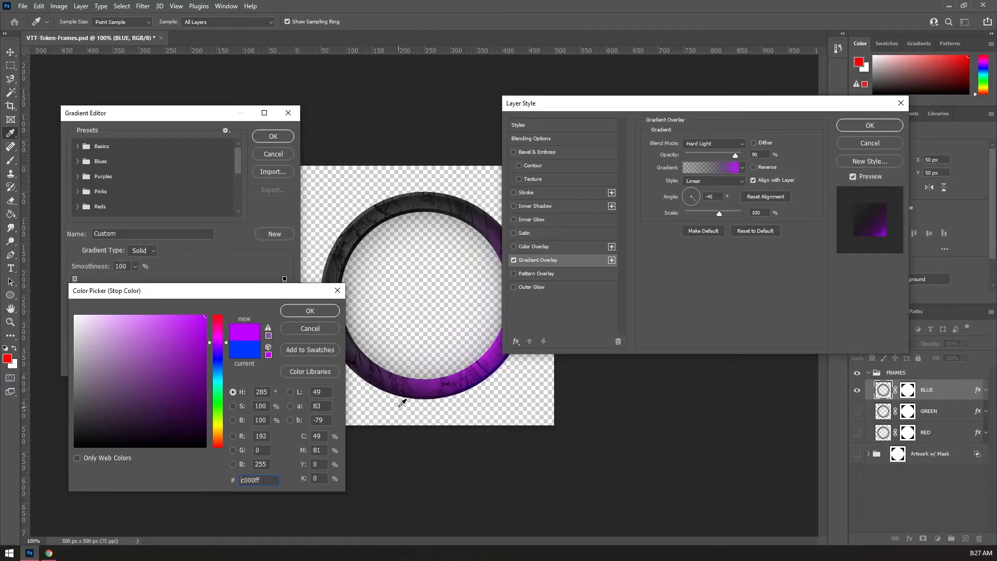
click(310, 311)
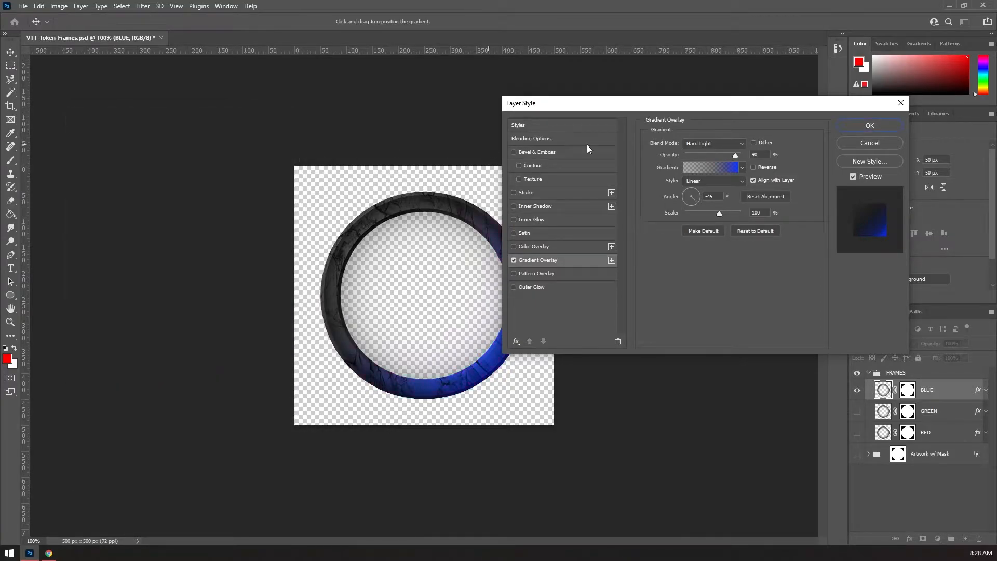
click(870, 126)
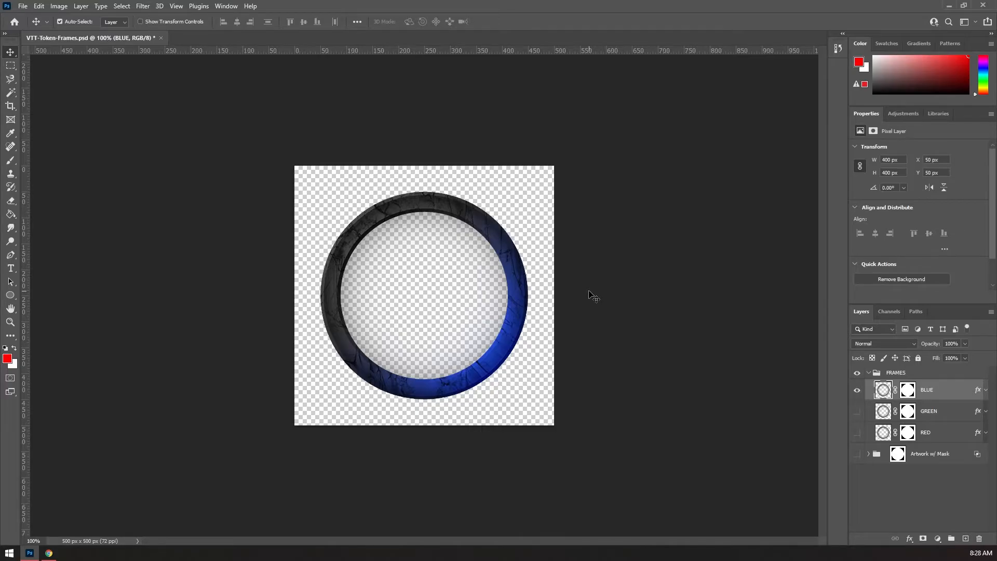
Show the Artwork w/ Mask group so the elf portrait appears inside the ring
click(858, 454)
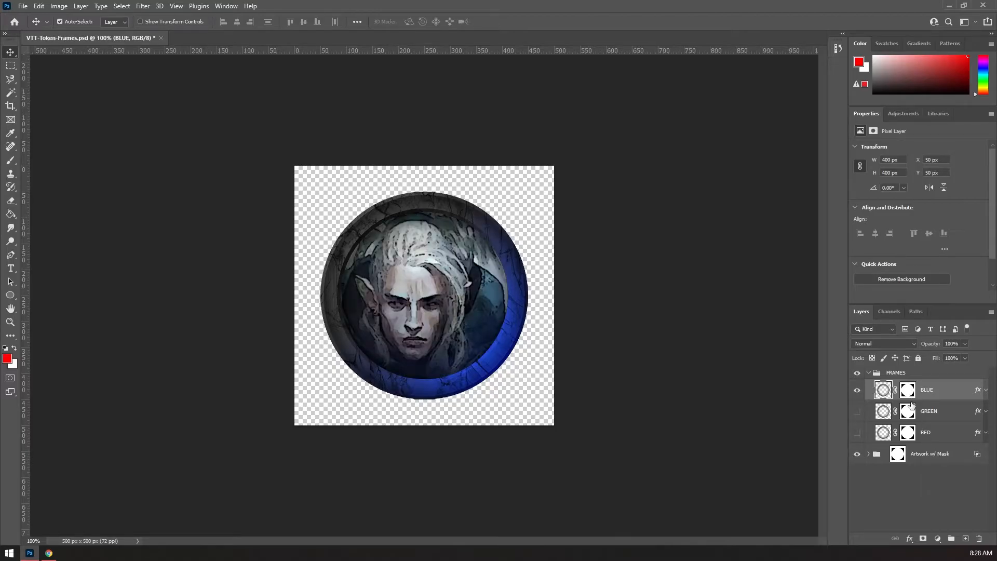
mouse_move(371, 434)
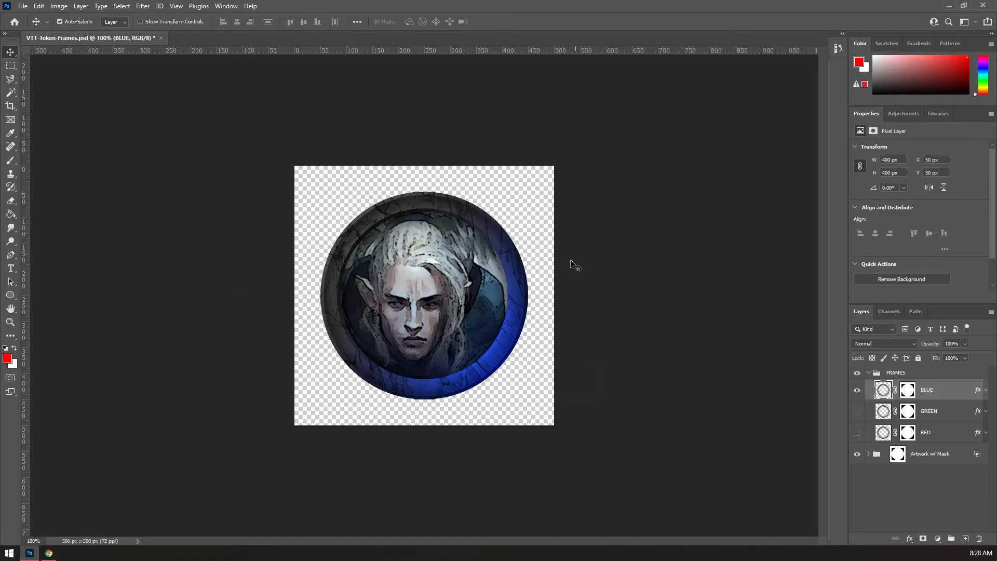
mouse_move(336, 215)
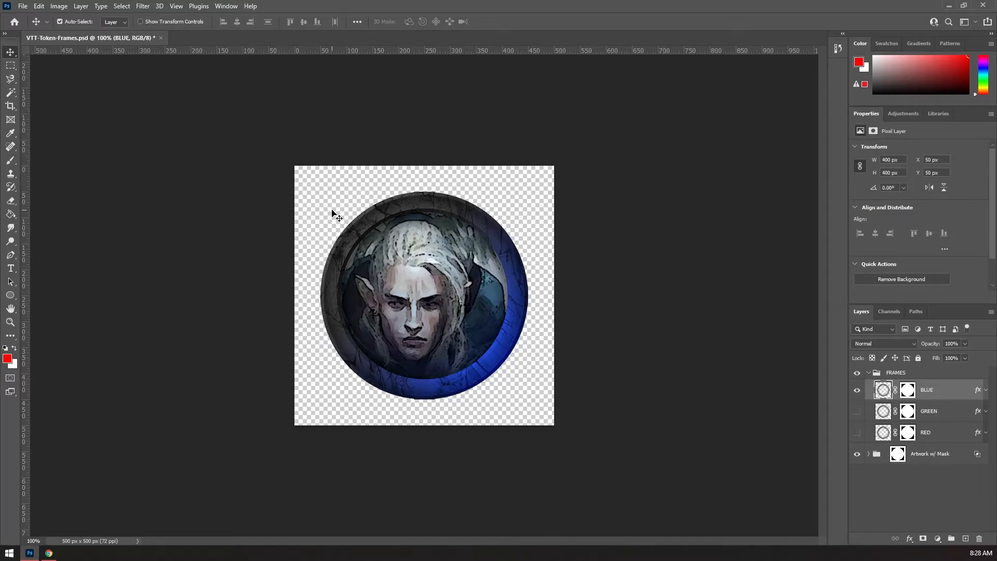
mouse_move(385, 220)
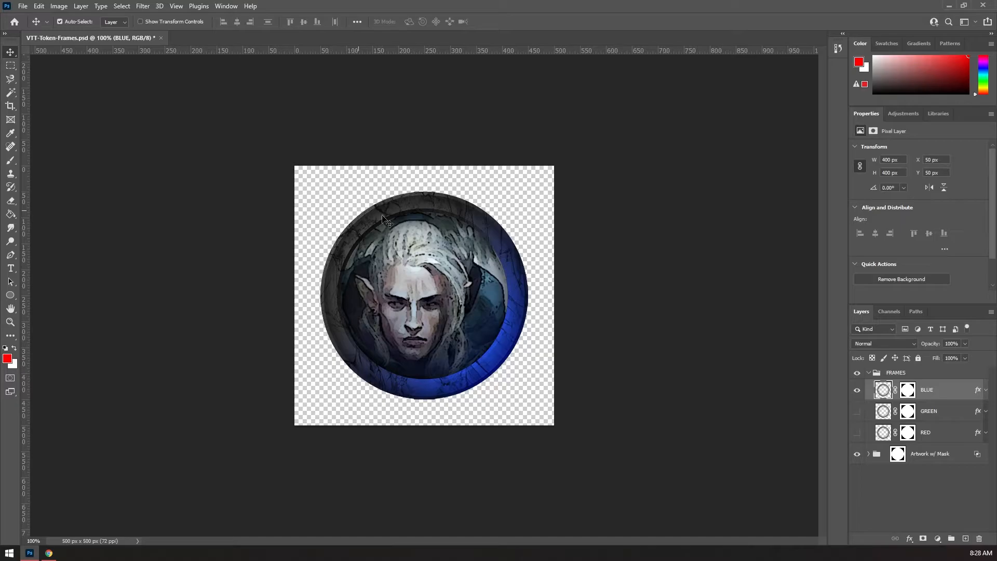
Expand the artwork group and open the Character Artwork Smart Object as its own document
click(898, 454)
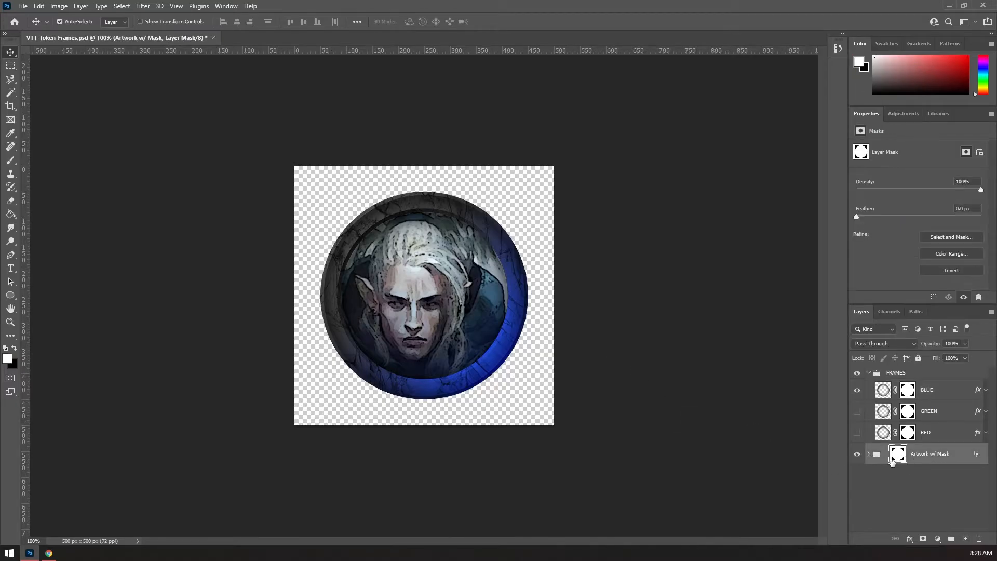
click(869, 454)
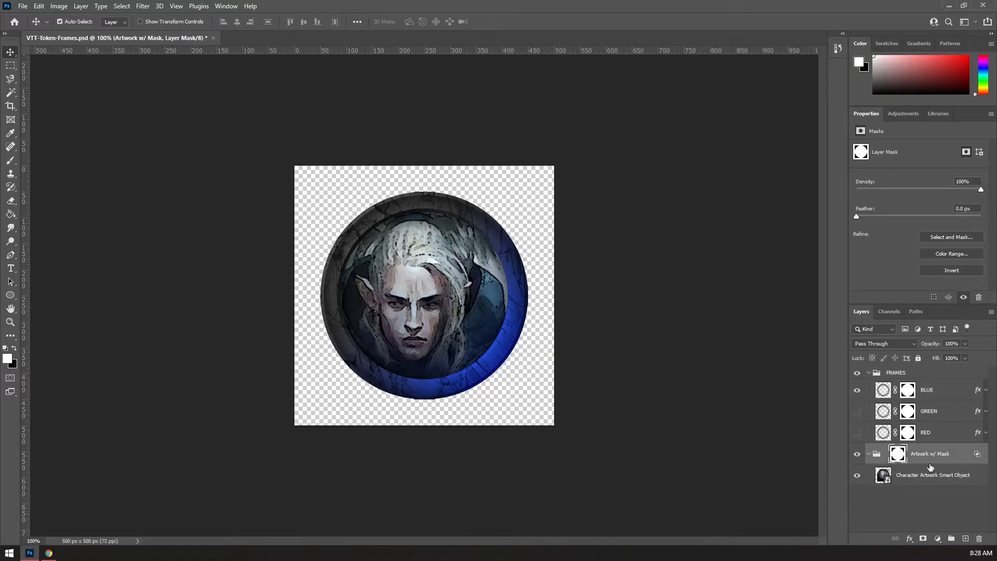
double_click(883, 475)
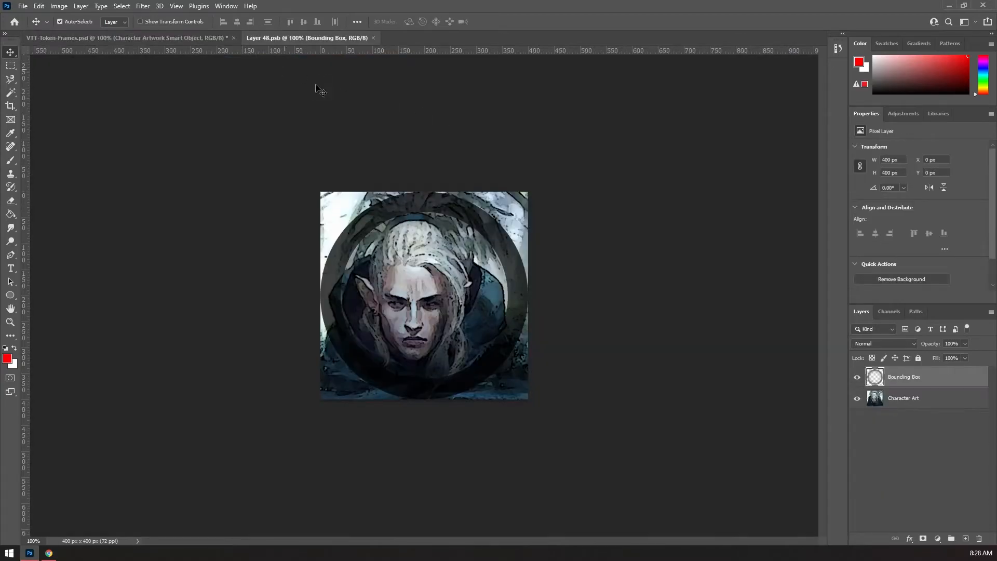
mouse_move(571, 348)
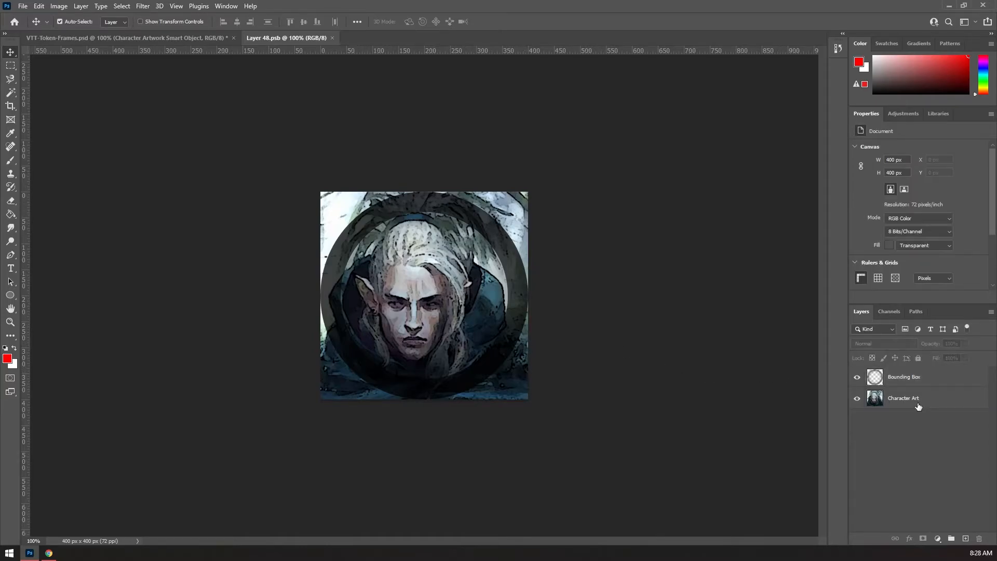
Select the Character Art layer and nudge it to X 16 px, Y 9 px
click(904, 398)
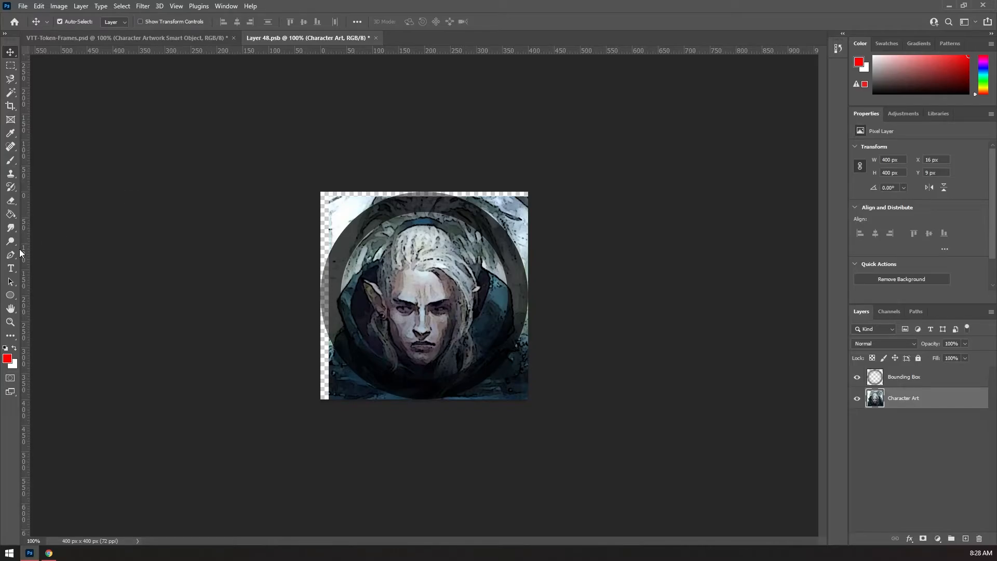
mouse_move(213, 143)
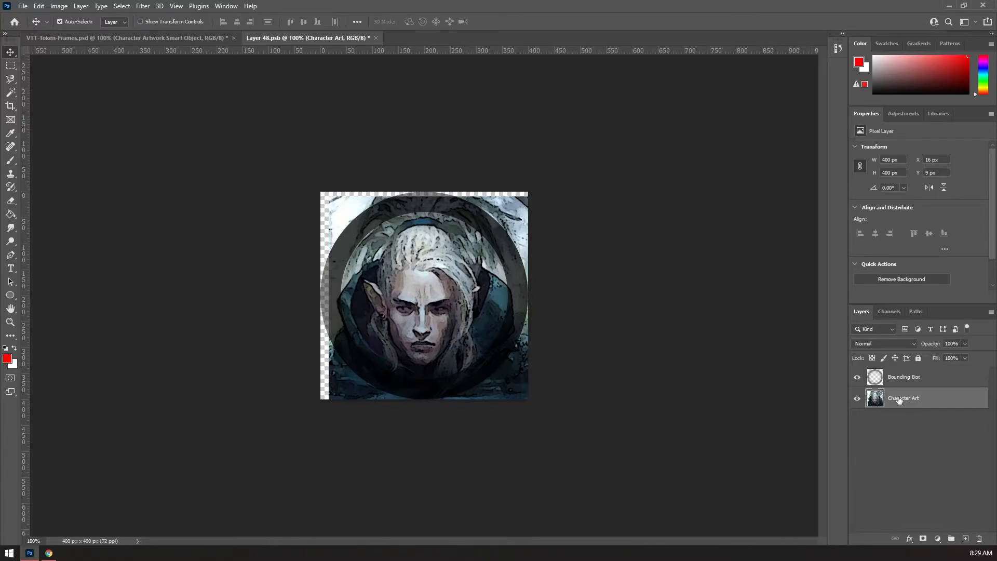
Switch to Chrome showing the full-size Conan barbarian artwork
click(48, 551)
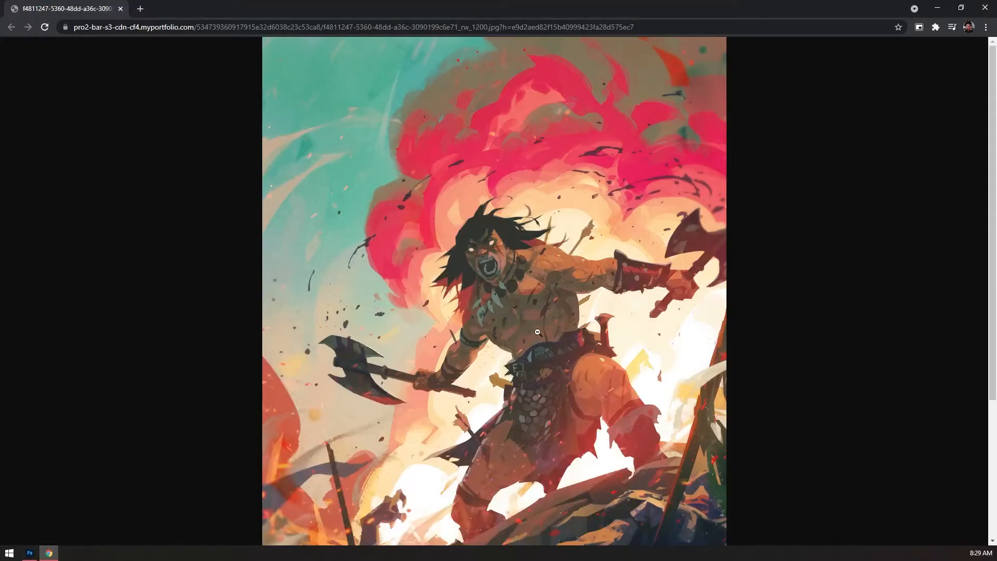
mouse_move(531, 279)
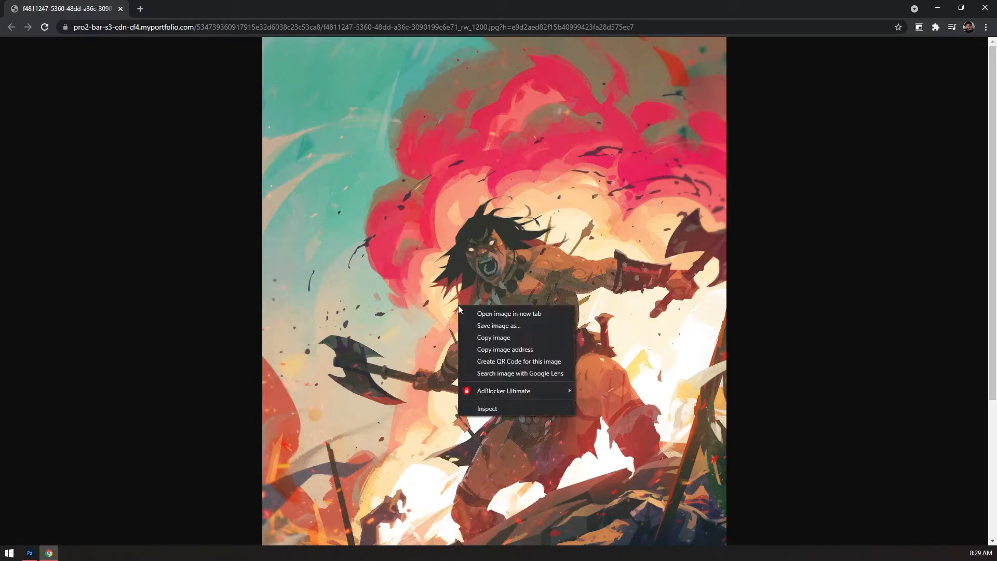
mouse_move(492, 337)
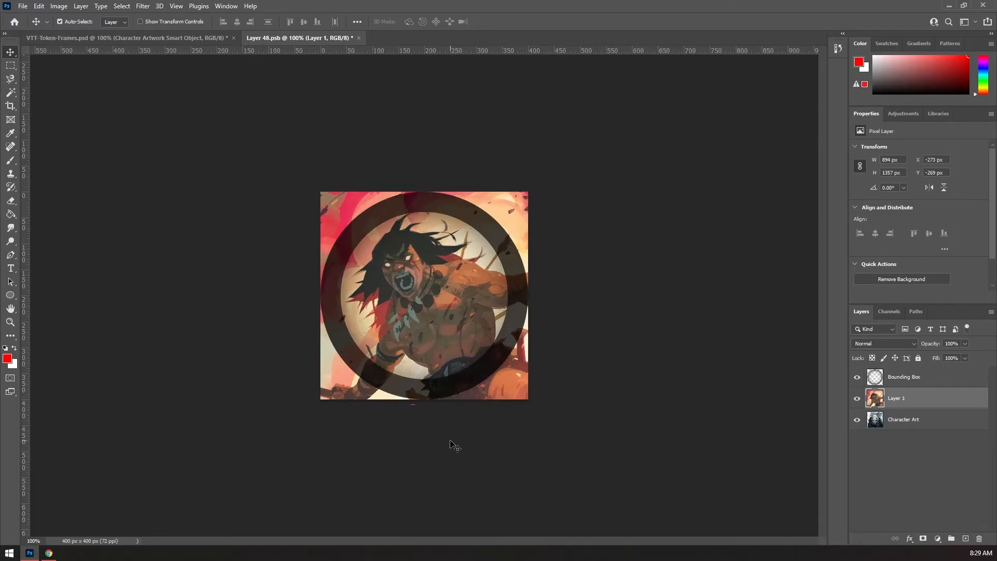
Save the Smart Object with Ctrl+S and return to VTT-Token-Frames.psd
key(ctrl+s)
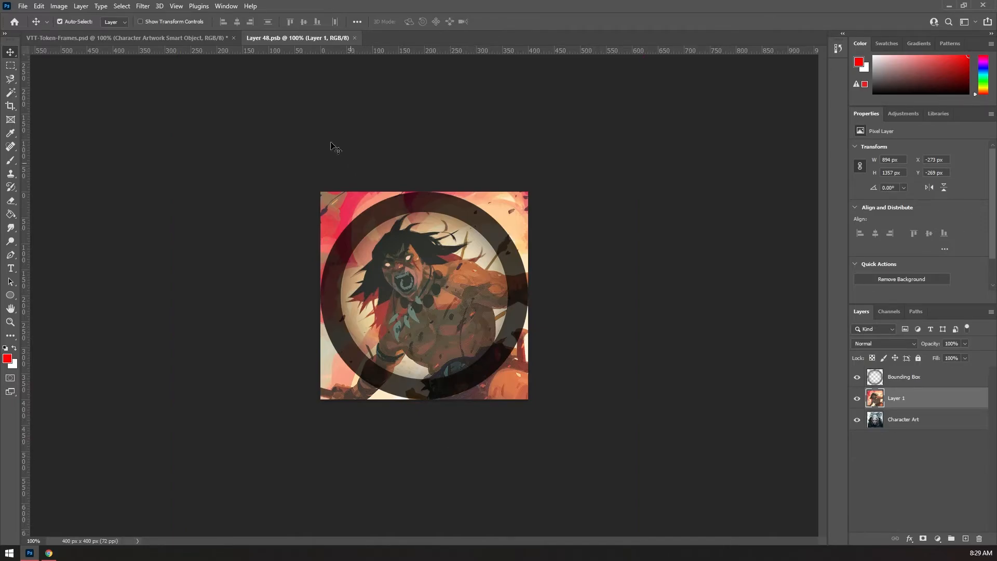
click(123, 38)
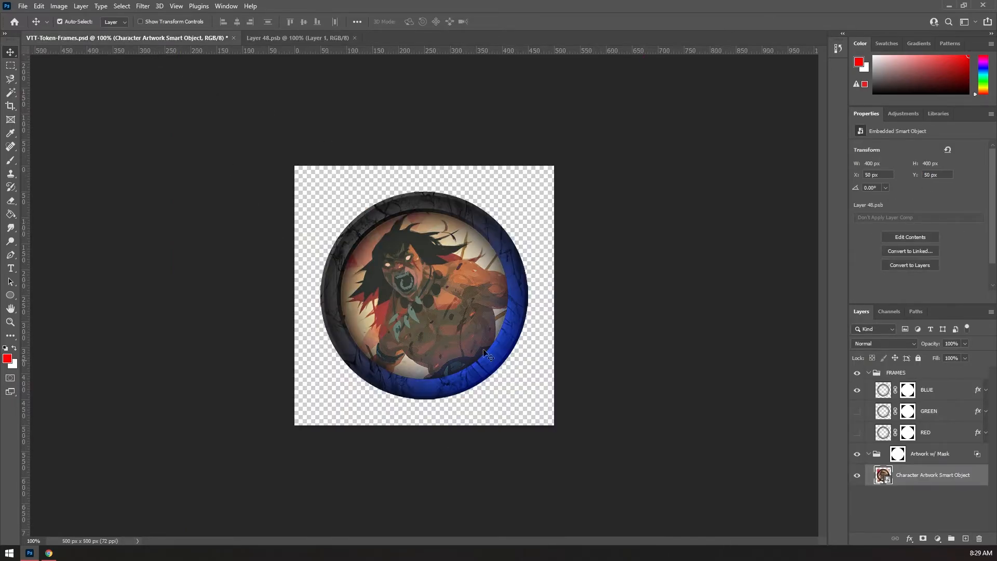
mouse_move(423, 287)
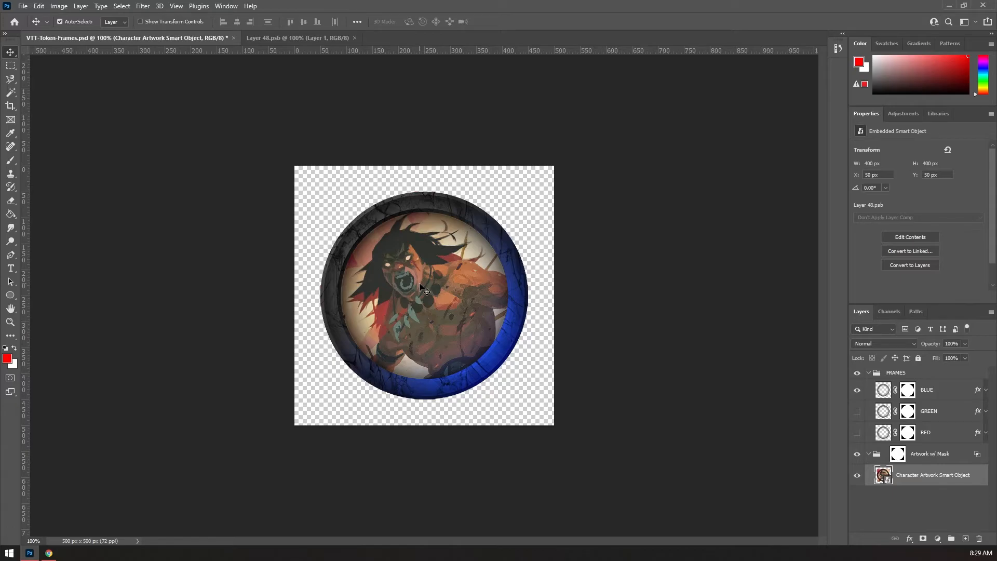
mouse_move(70, 35)
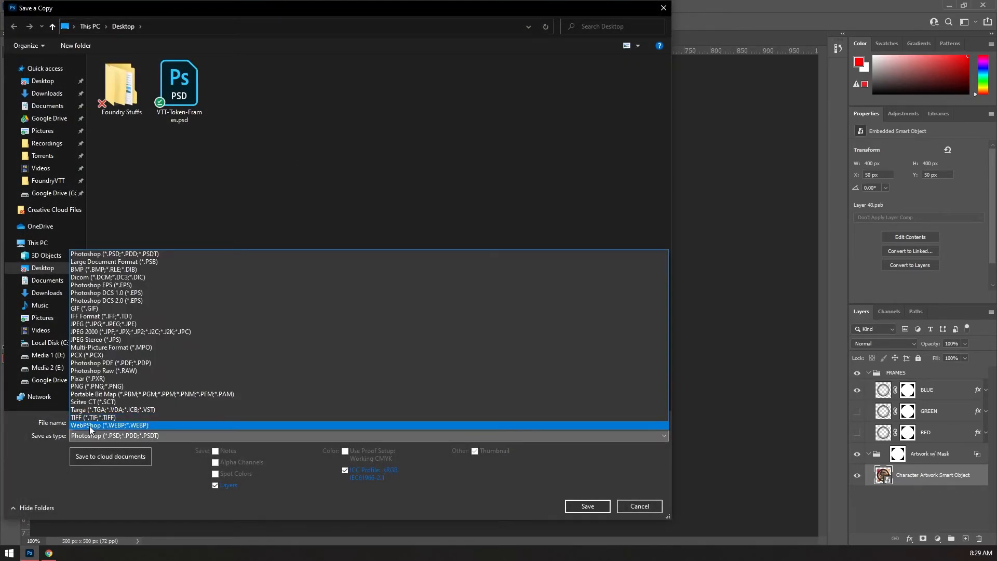
Choose WebPShop (*.WEBP) as the Save a Copy format, then dismiss the dialog
click(109, 425)
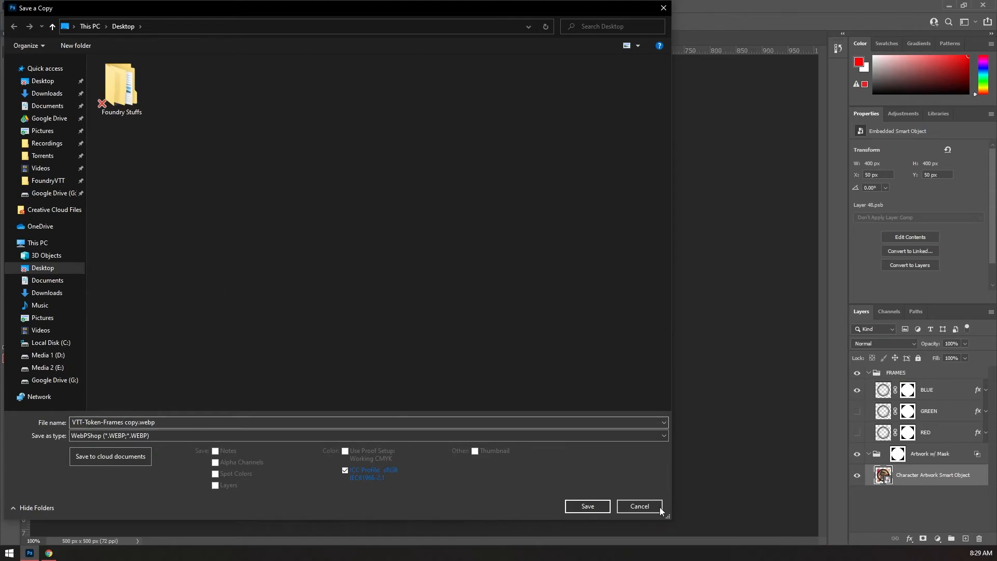
click(639, 506)
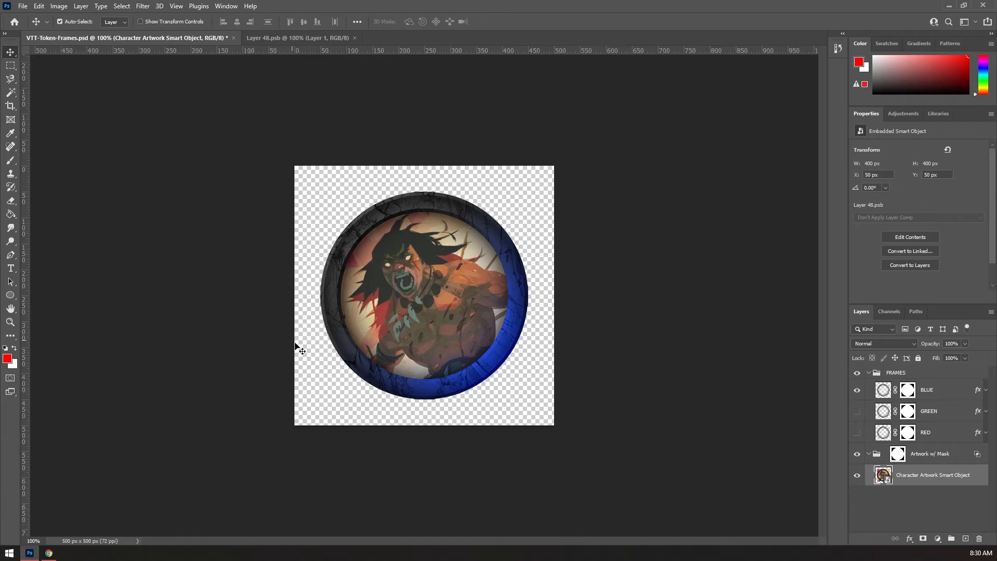
mouse_move(743, 406)
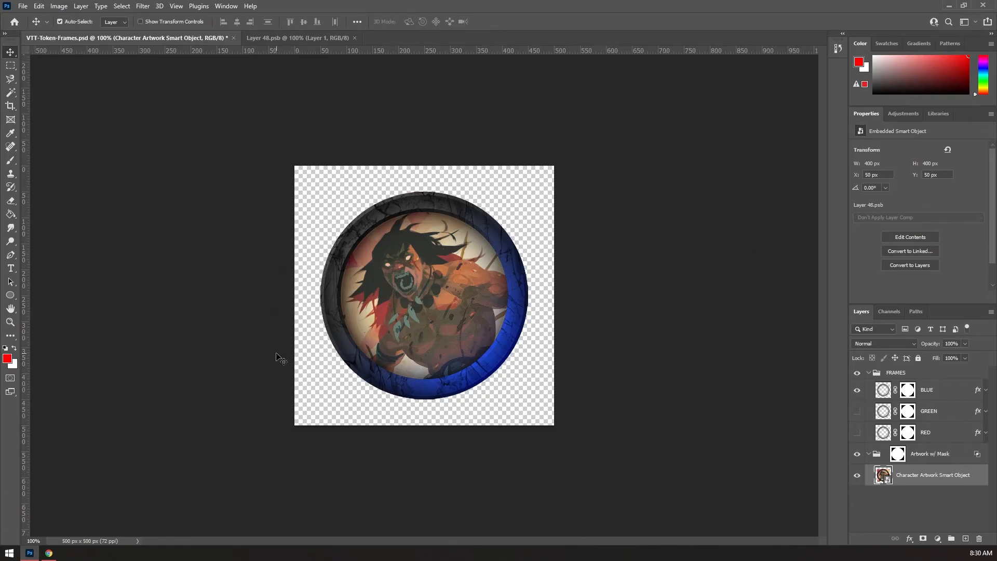
mouse_move(897, 509)
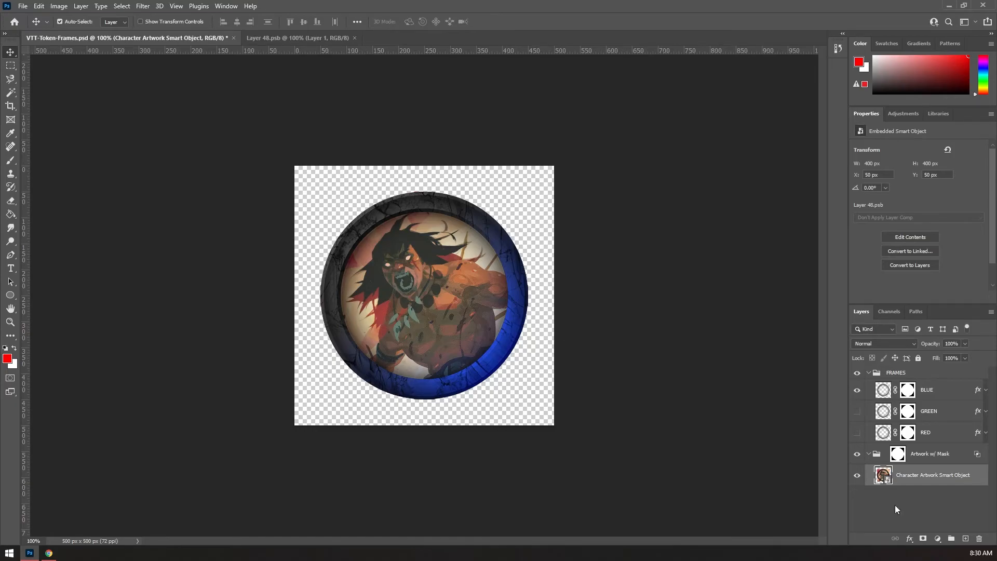
mouse_move(219, 372)
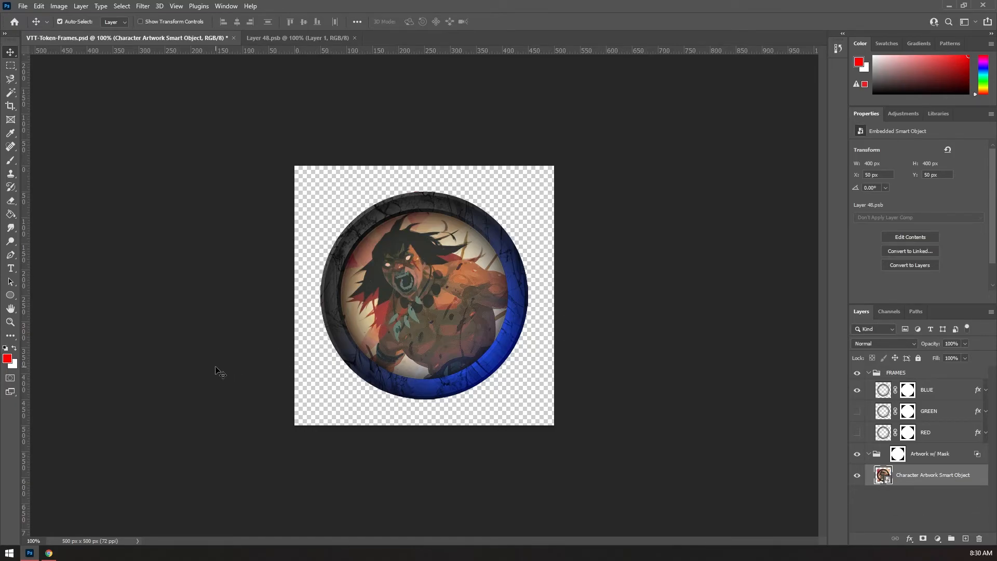
mouse_move(495, 405)
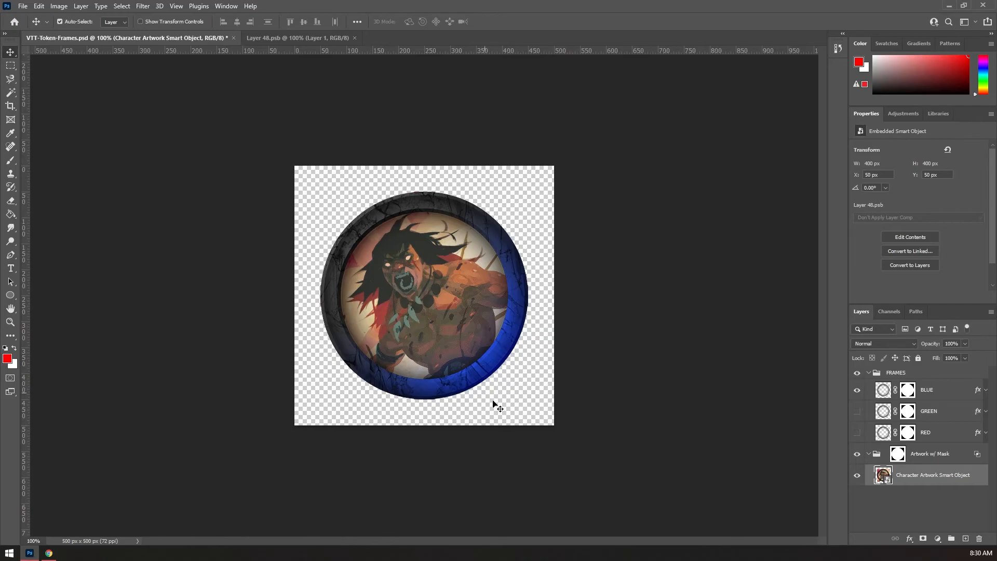
mouse_move(350, 420)
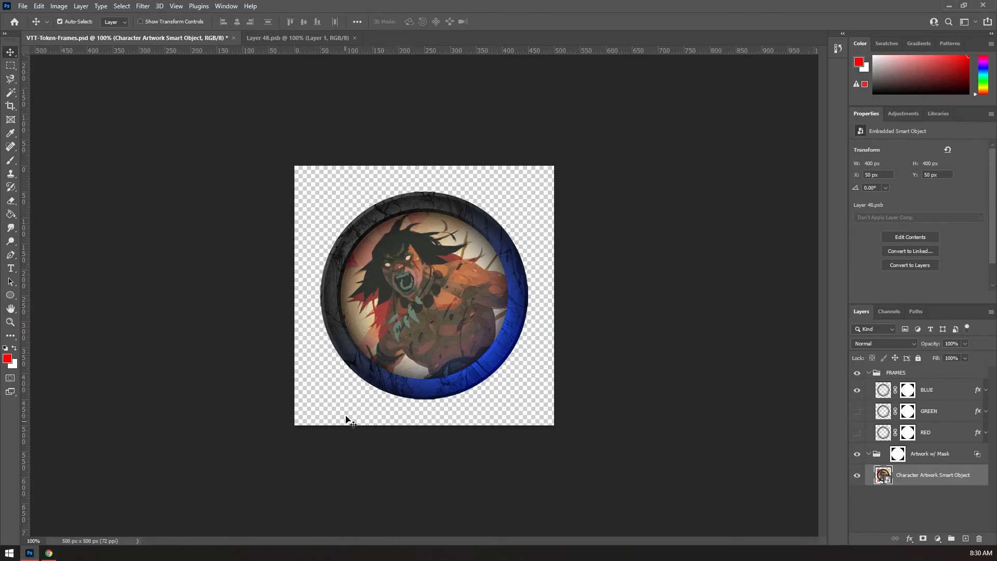
mouse_move(525, 268)
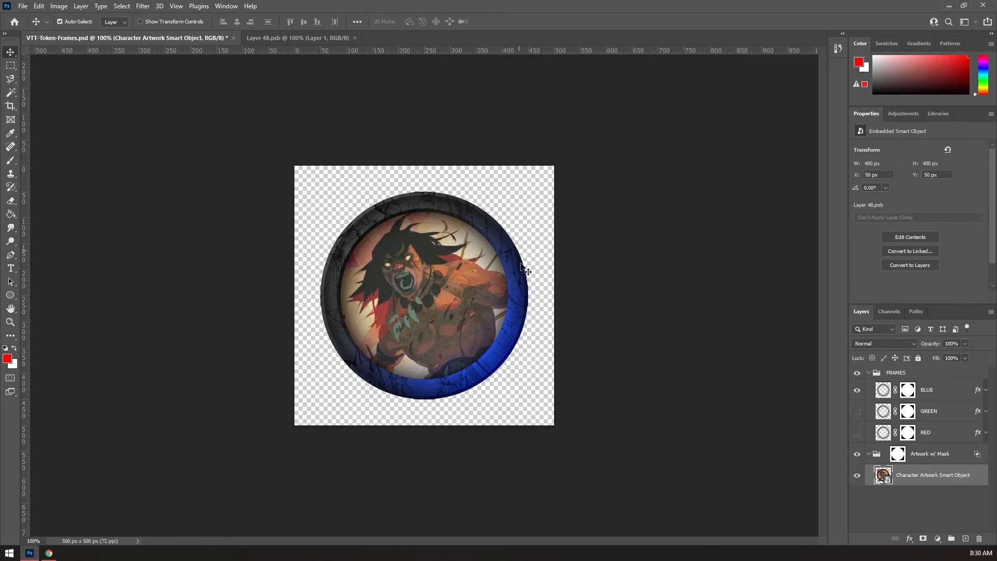
mouse_move(466, 321)
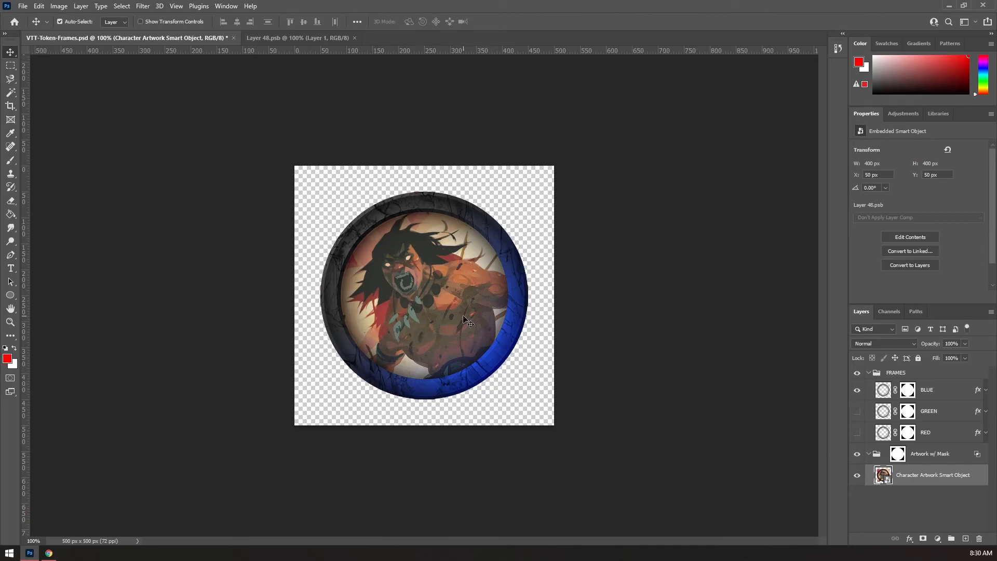
mouse_move(305, 327)
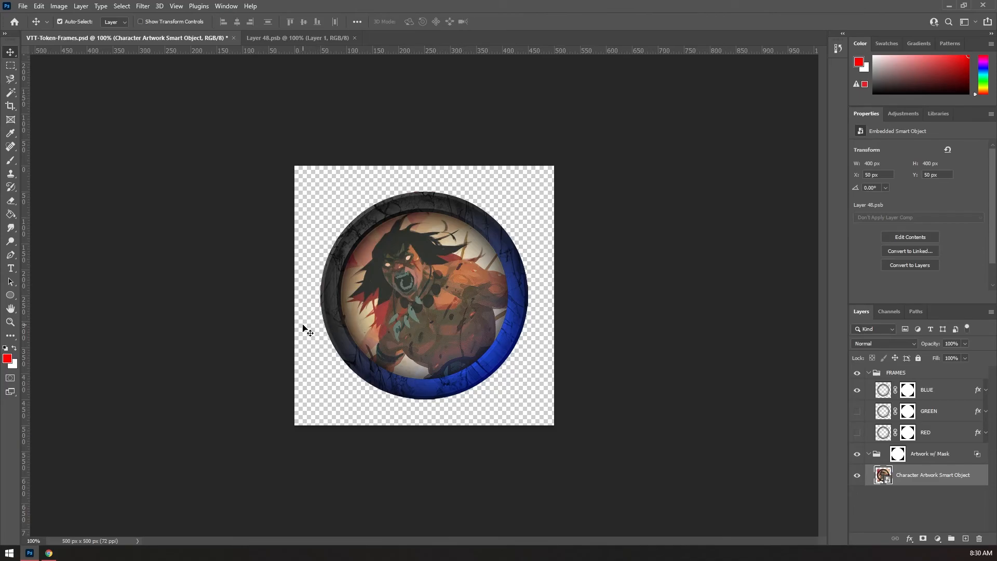
mouse_move(298, 331)
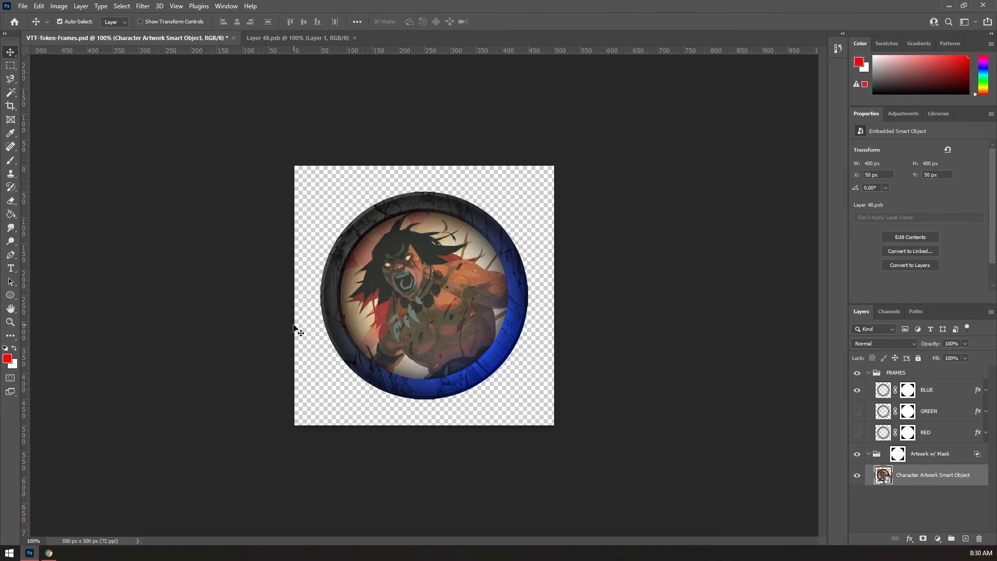
mouse_move(273, 351)
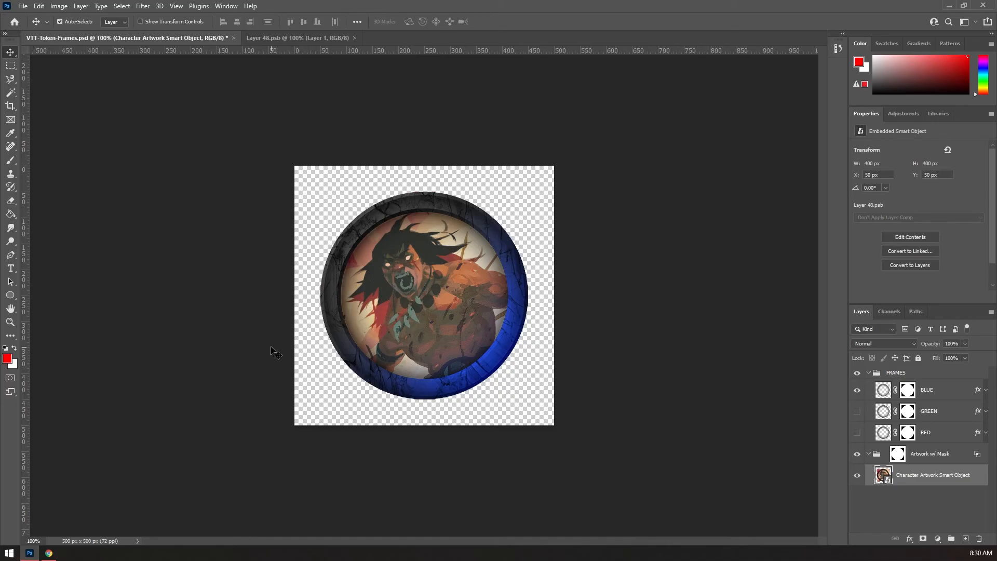
mouse_move(585, 421)
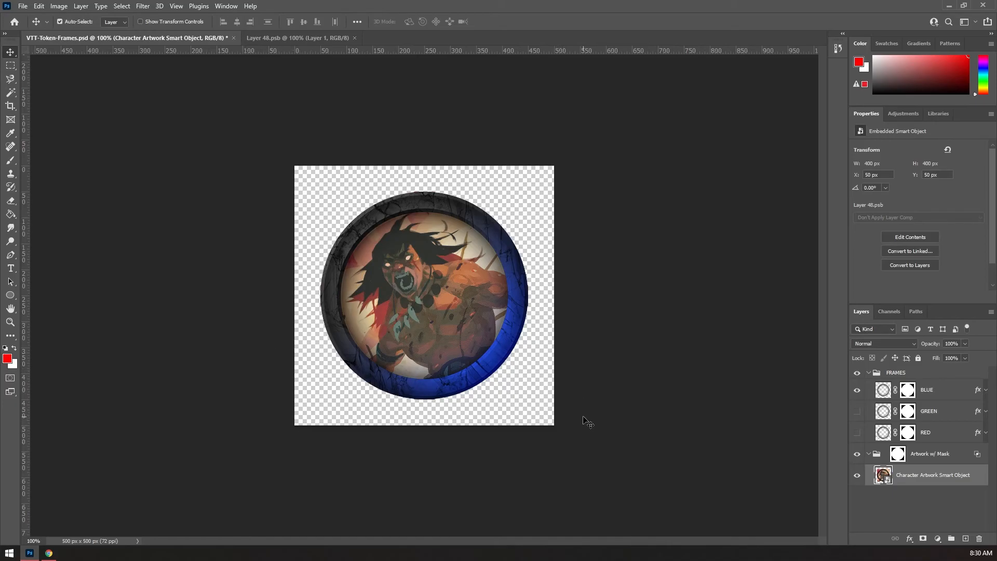
mouse_move(336, 341)
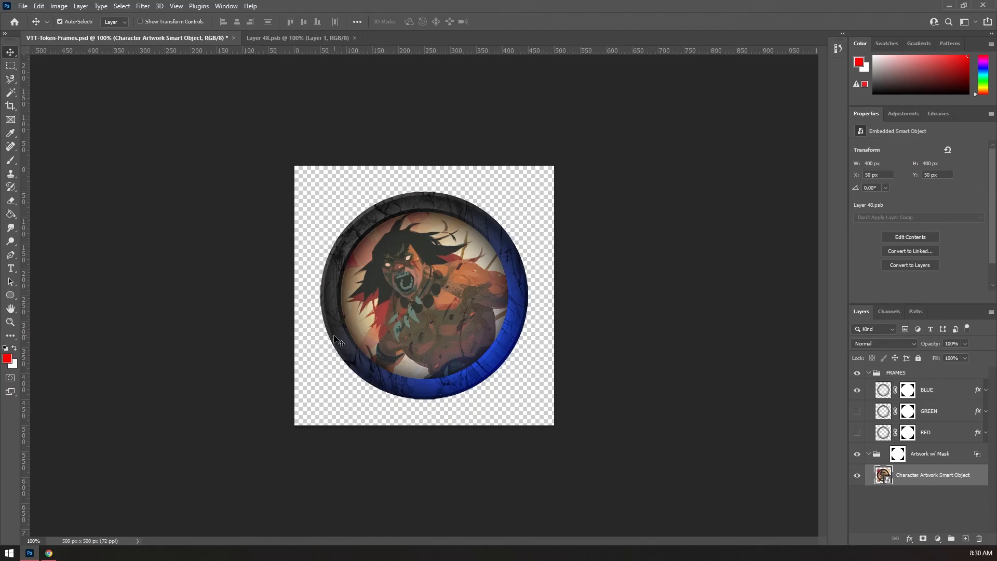
mouse_move(270, 334)
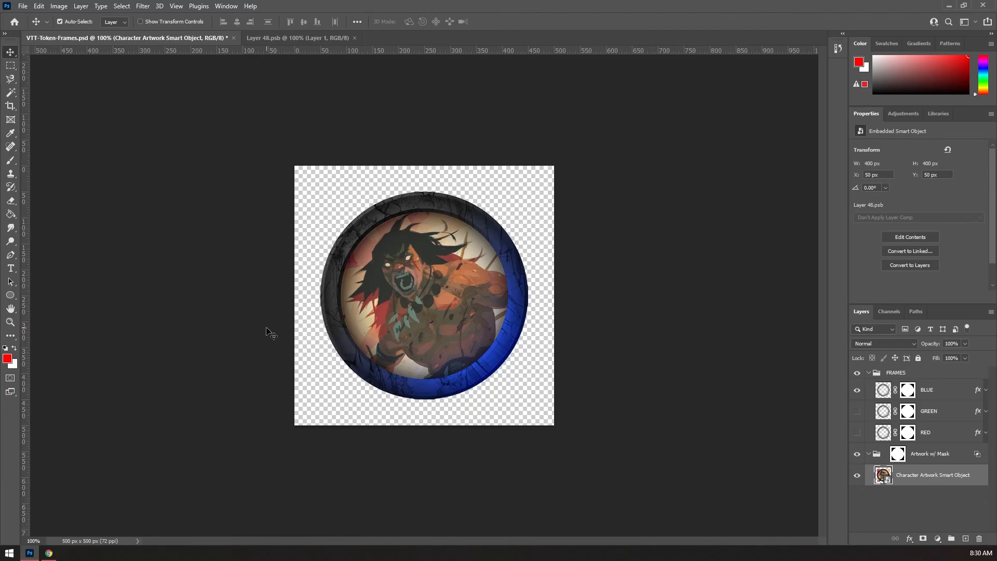
mouse_move(237, 322)
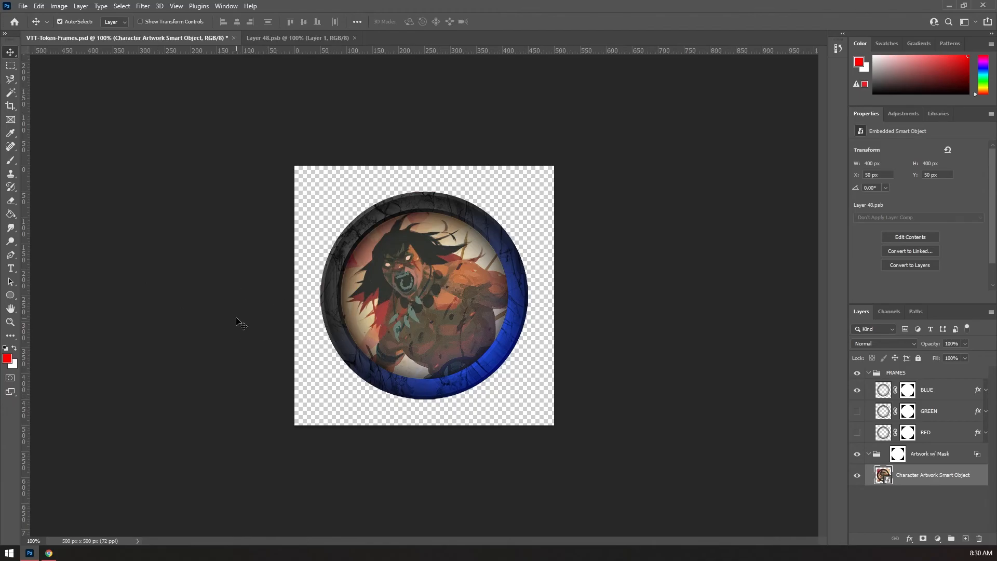